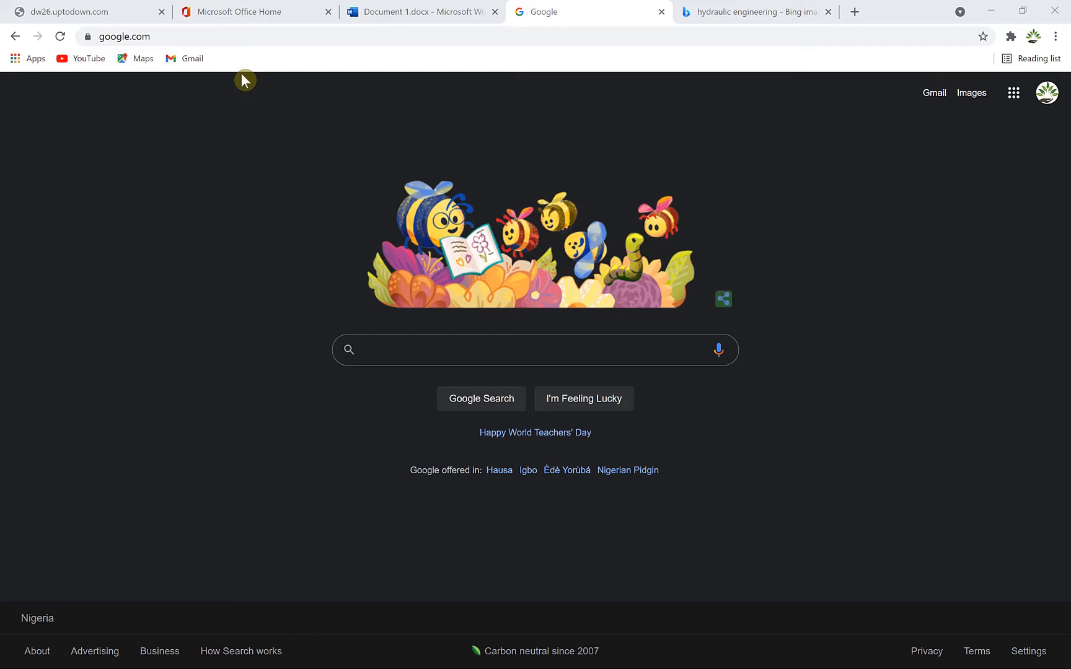
{"action": "mouse_move", "coordinate": [404, 118]}
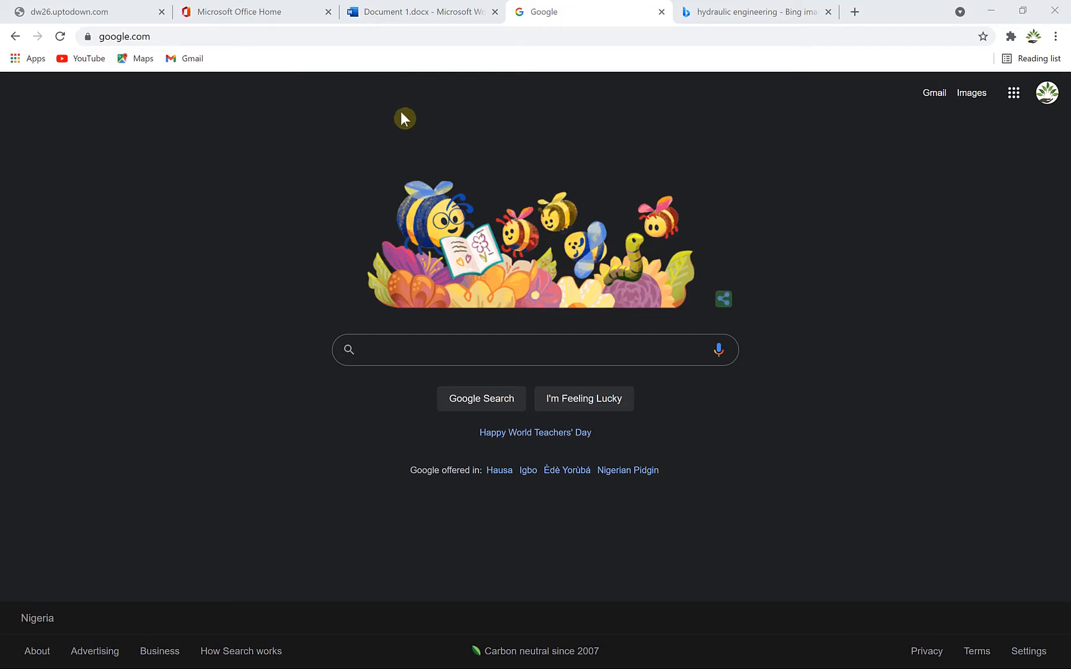
{"action": "mouse_move", "coordinate": [401, 115]}
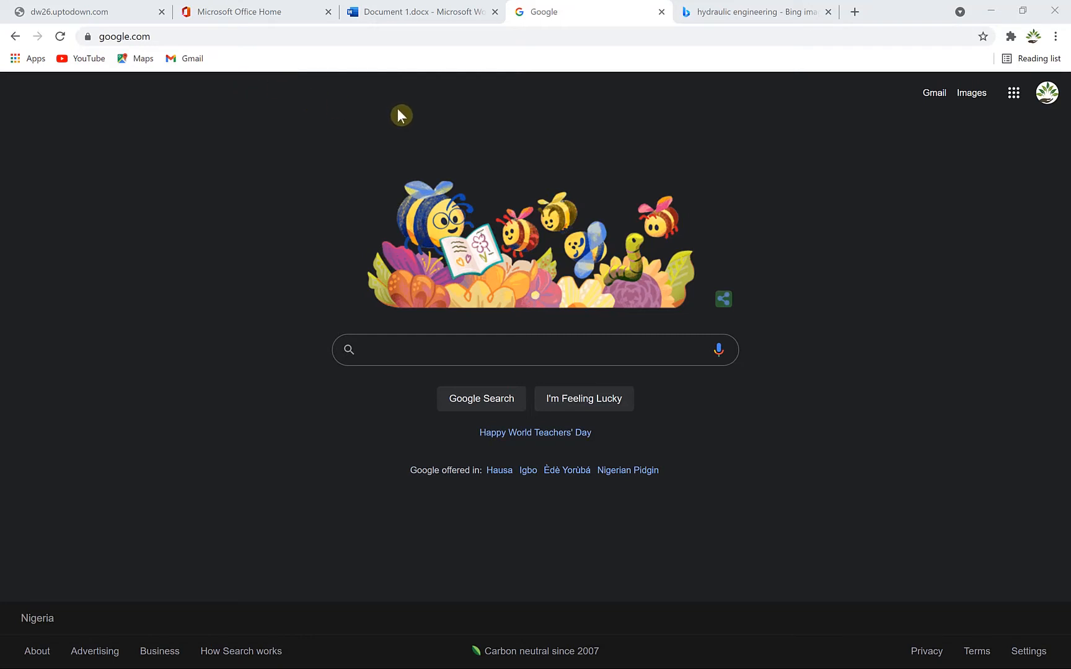
{"action": "mouse_move", "coordinate": [406, 98]}
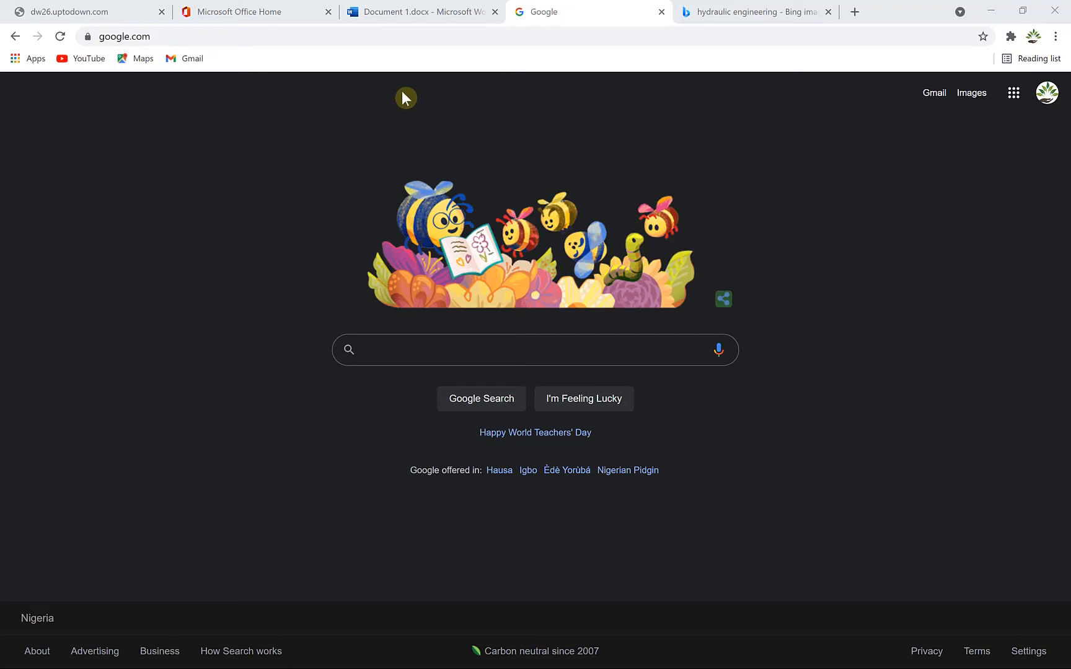
{"action": "mouse_move", "coordinate": [589, 12]}
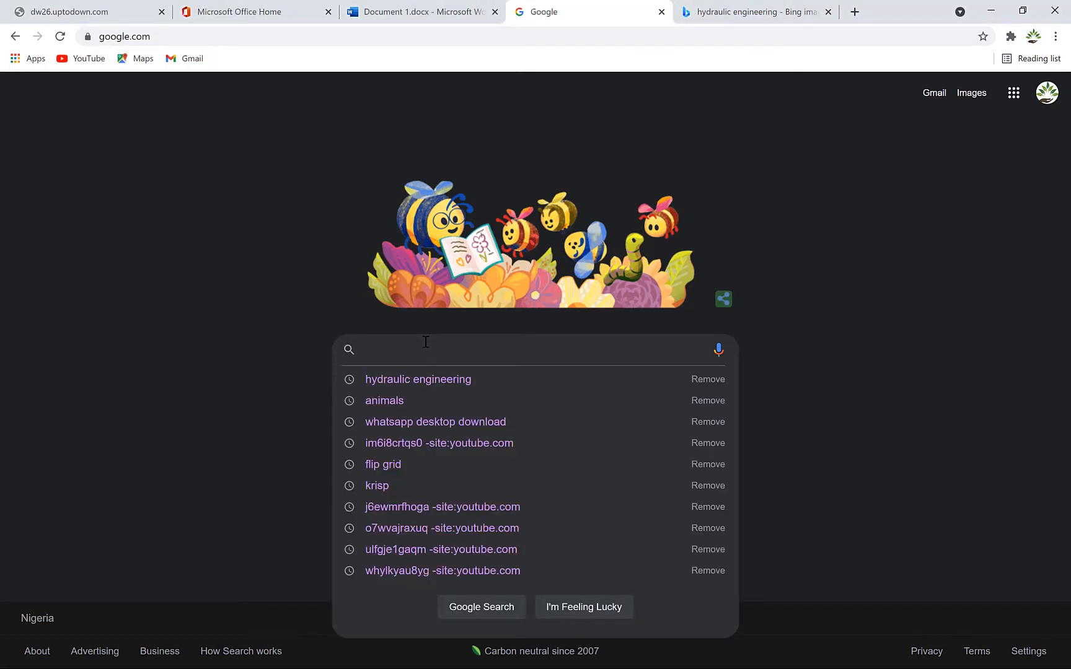
{"action": "mouse_move", "coordinate": [118, 56]}
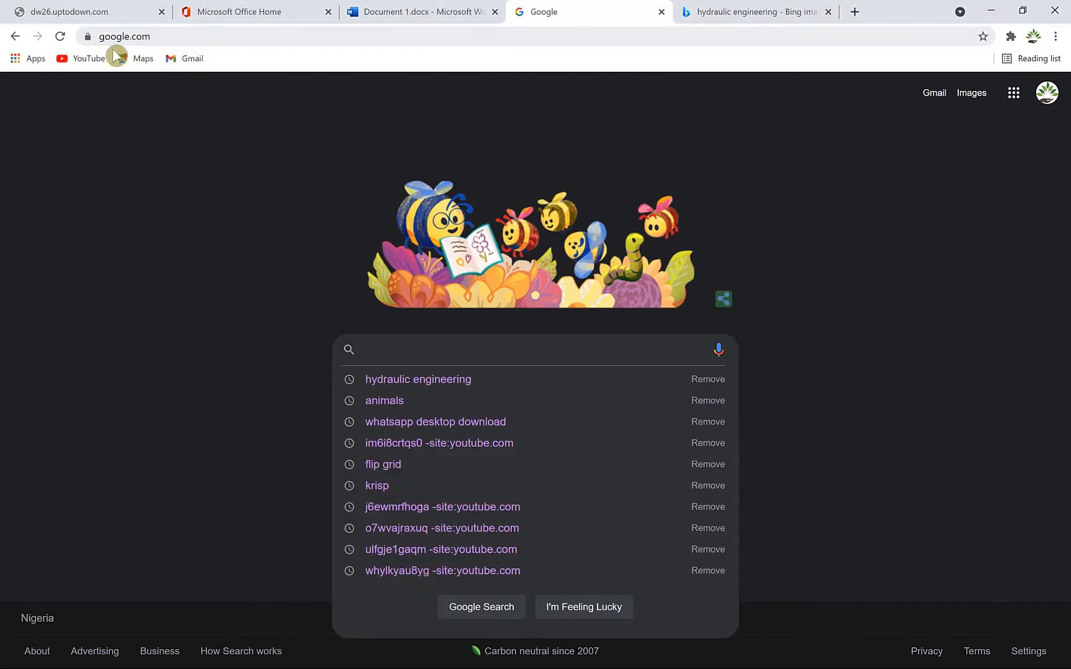
{"action": "mouse_move", "coordinate": [380, 354]}
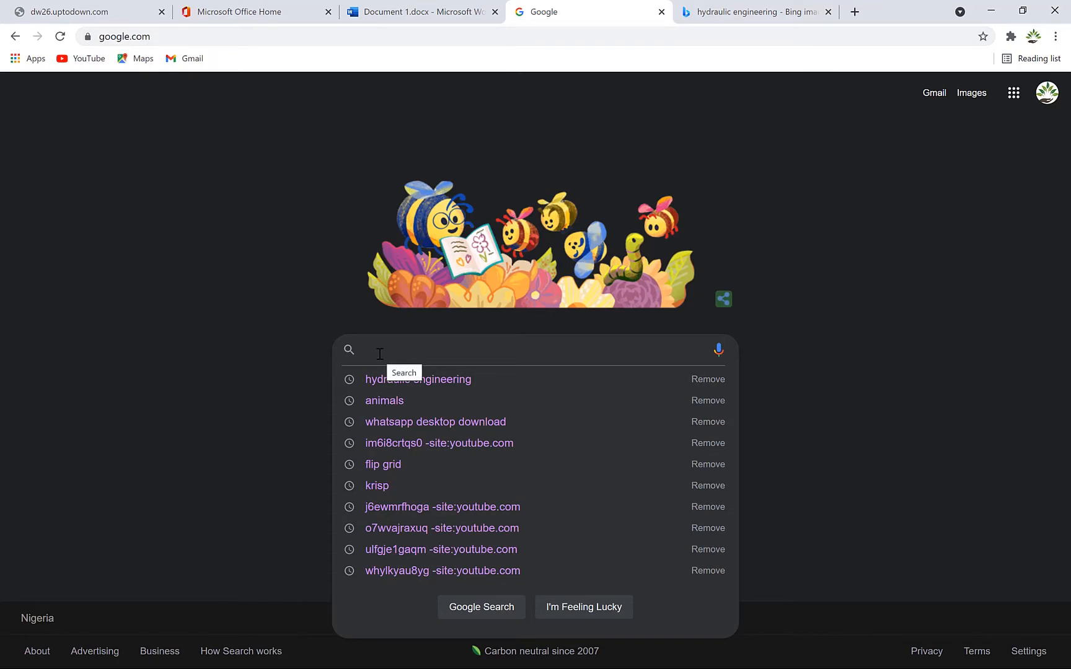
Search Google for 'hydraulic engineering' using the earlier search suggestion
{"action": "left_click", "coordinate": [417, 379]}
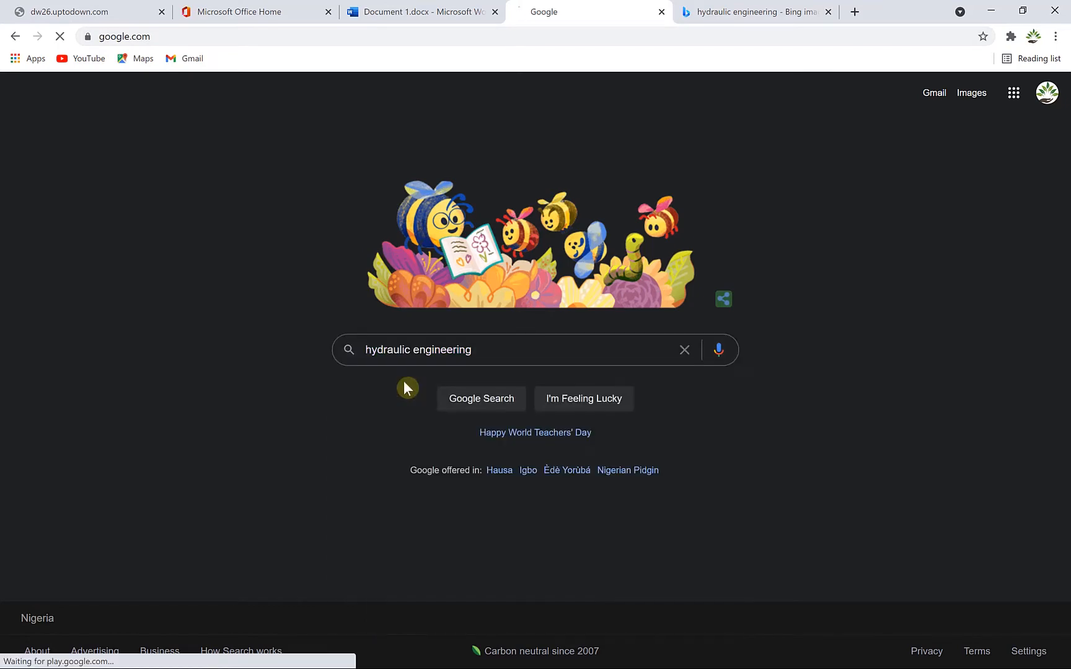
{"action": "left_click", "coordinate": [480, 399]}
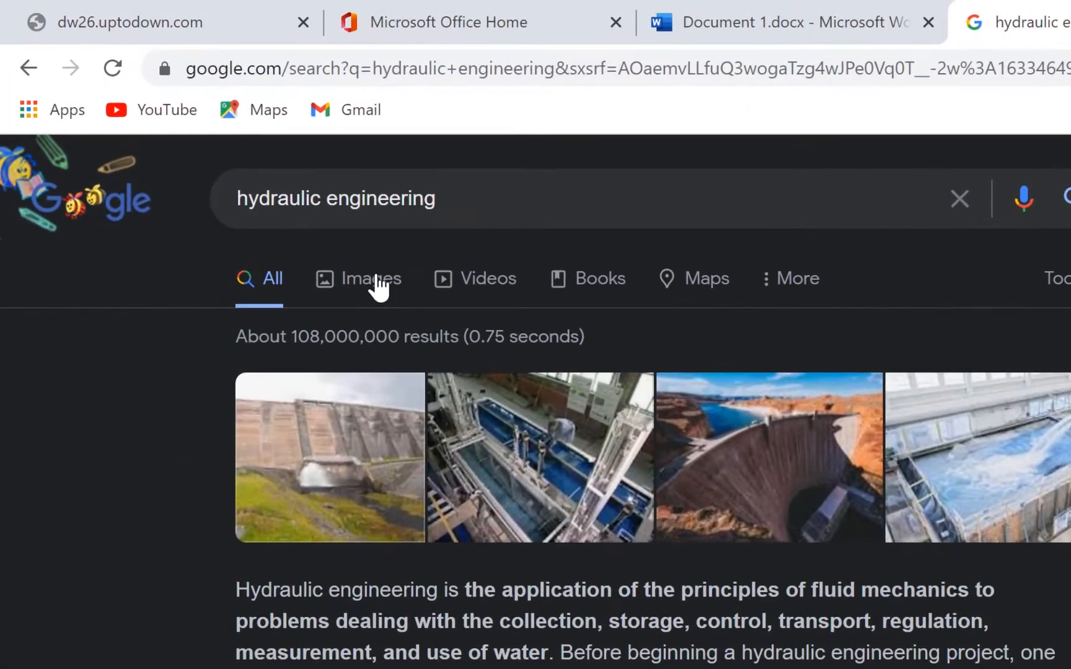
Switch the 'hydraulic engineering' results to the Images tab
{"action": "left_click", "coordinate": [371, 278]}
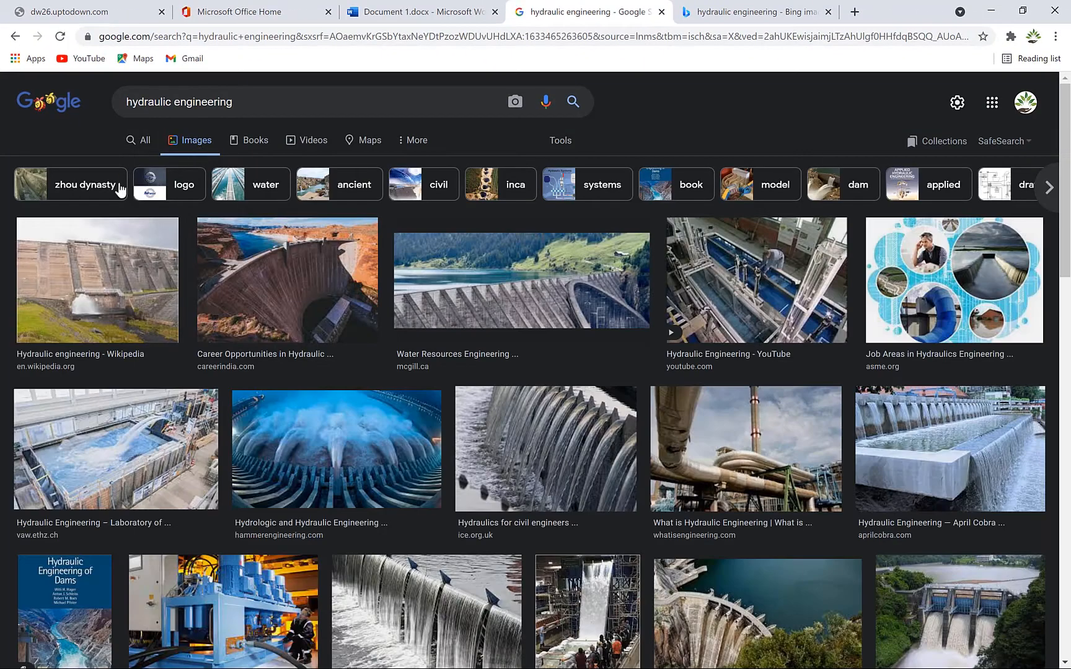
{"action": "mouse_move", "coordinate": [158, 448]}
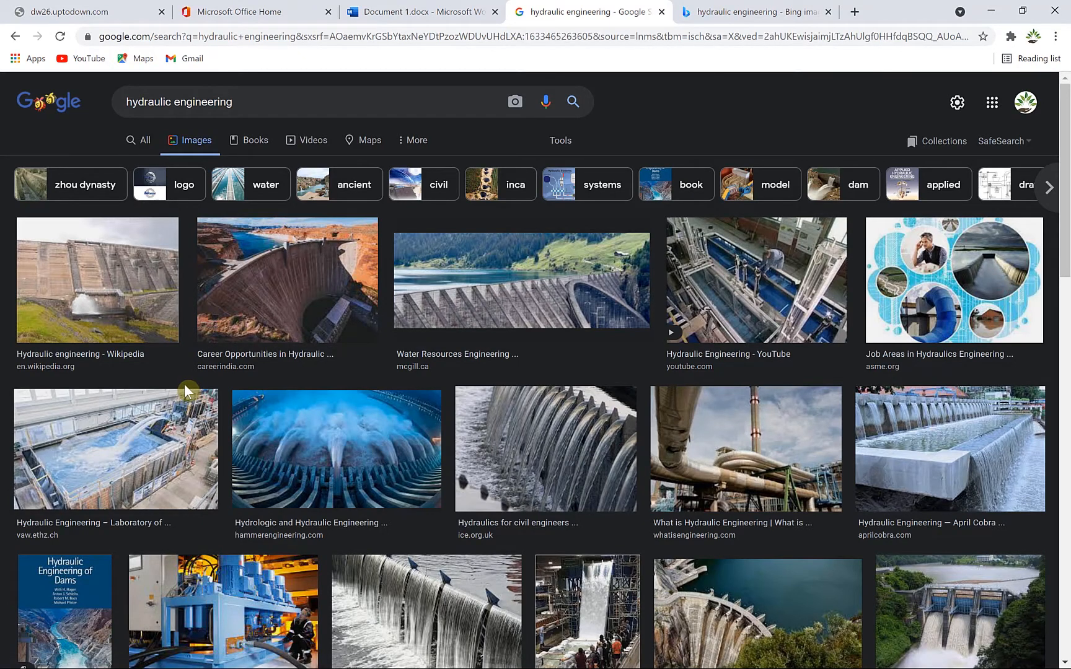
{"action": "mouse_move", "coordinate": [102, 264]}
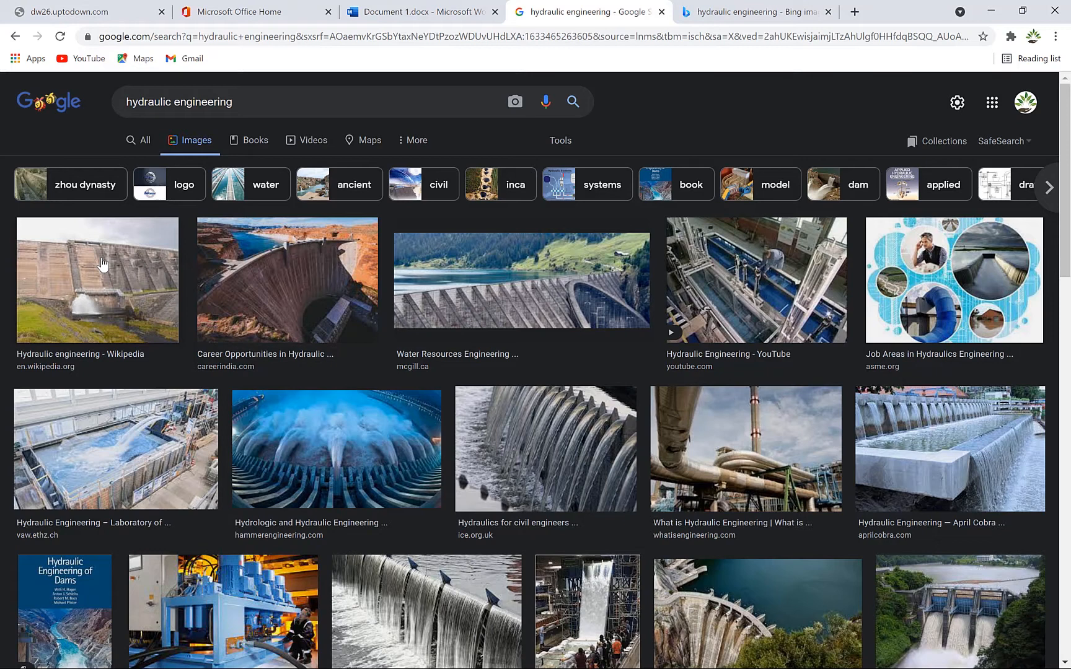
{"action": "mouse_move", "coordinate": [110, 309]}
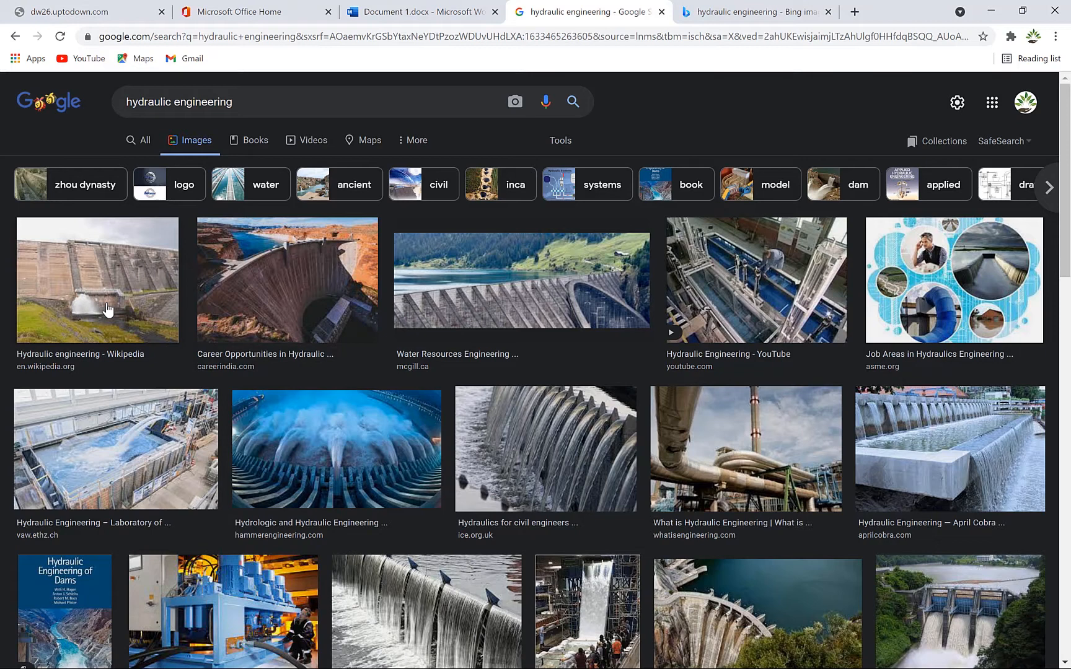
{"action": "mouse_move", "coordinate": [169, 272]}
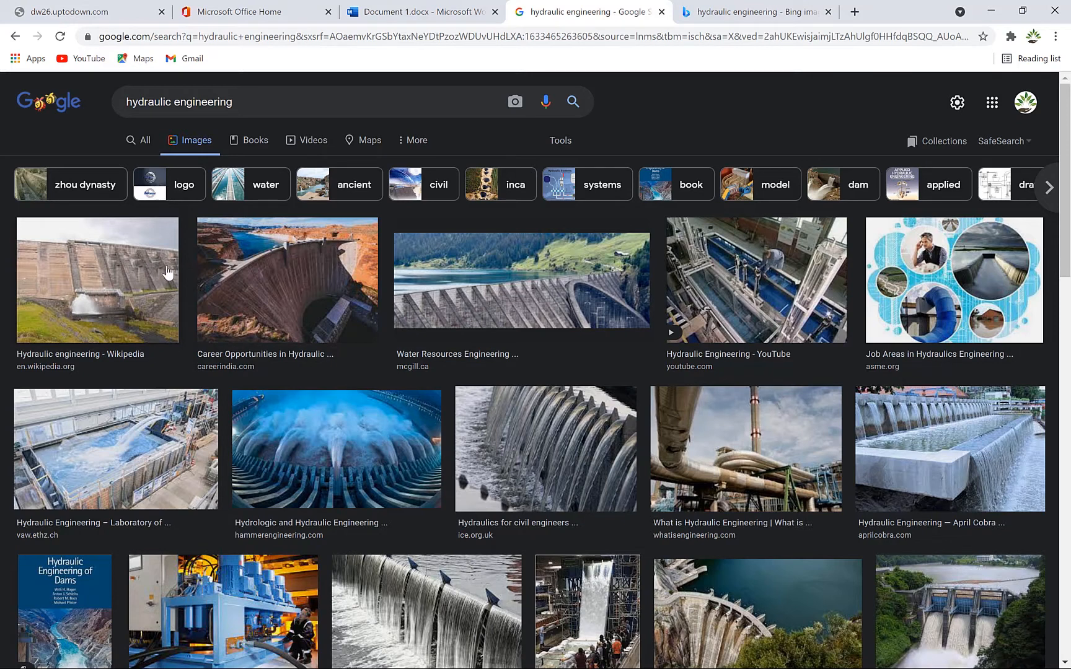
{"action": "mouse_move", "coordinate": [218, 247]}
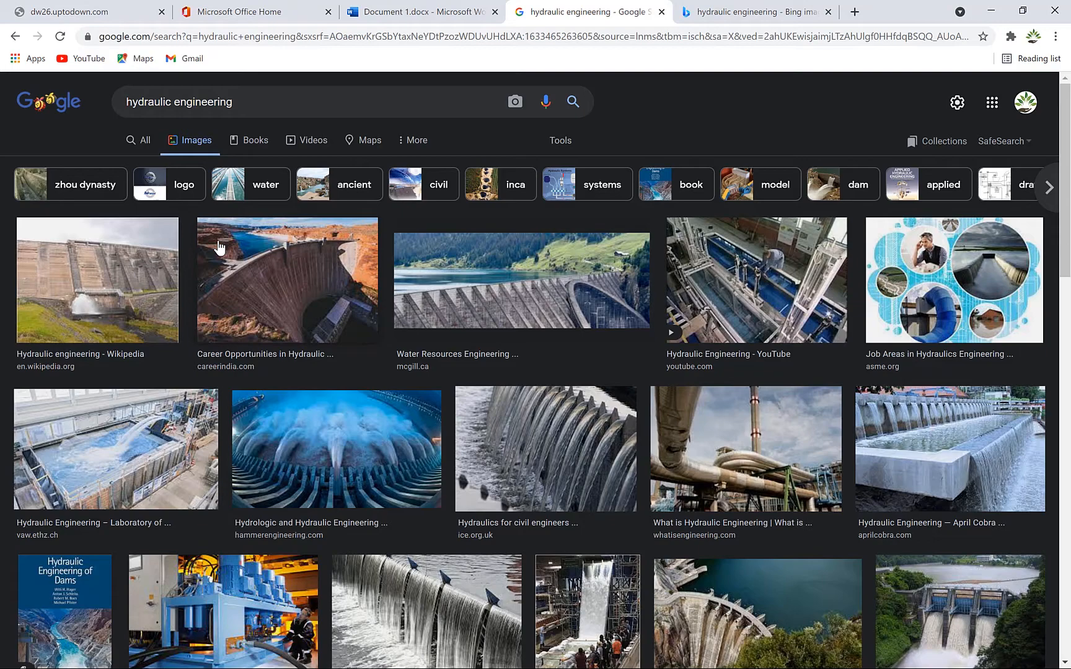
{"action": "mouse_move", "coordinate": [343, 391]}
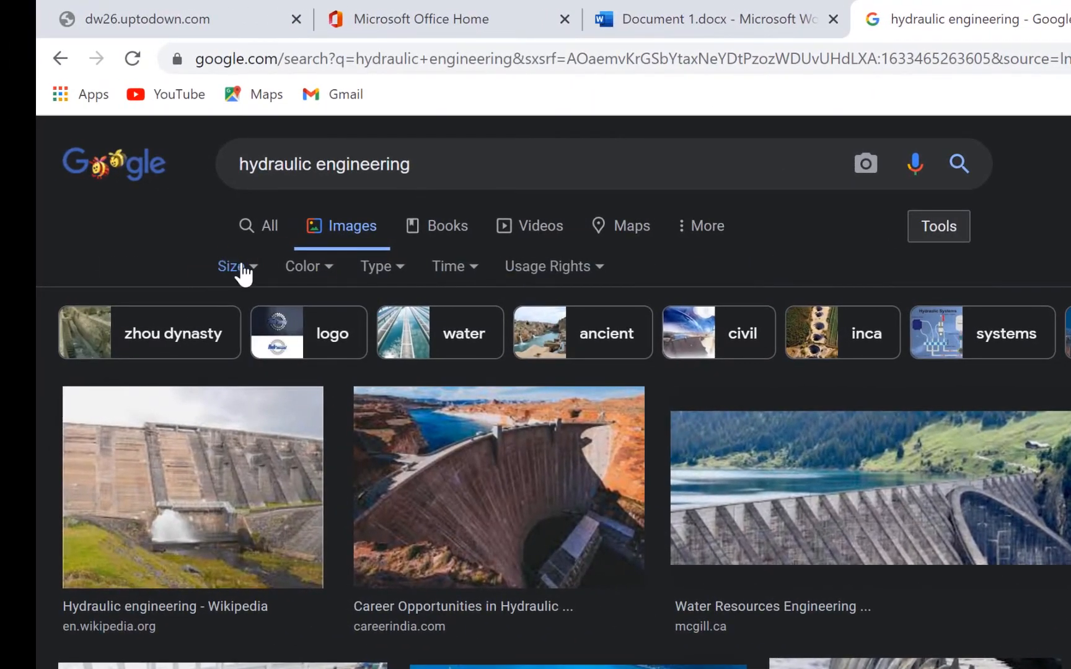
Browse the Size, Color, Type and Time filters, then reveal Usage Rights options
{"action": "left_click", "coordinate": [233, 266]}
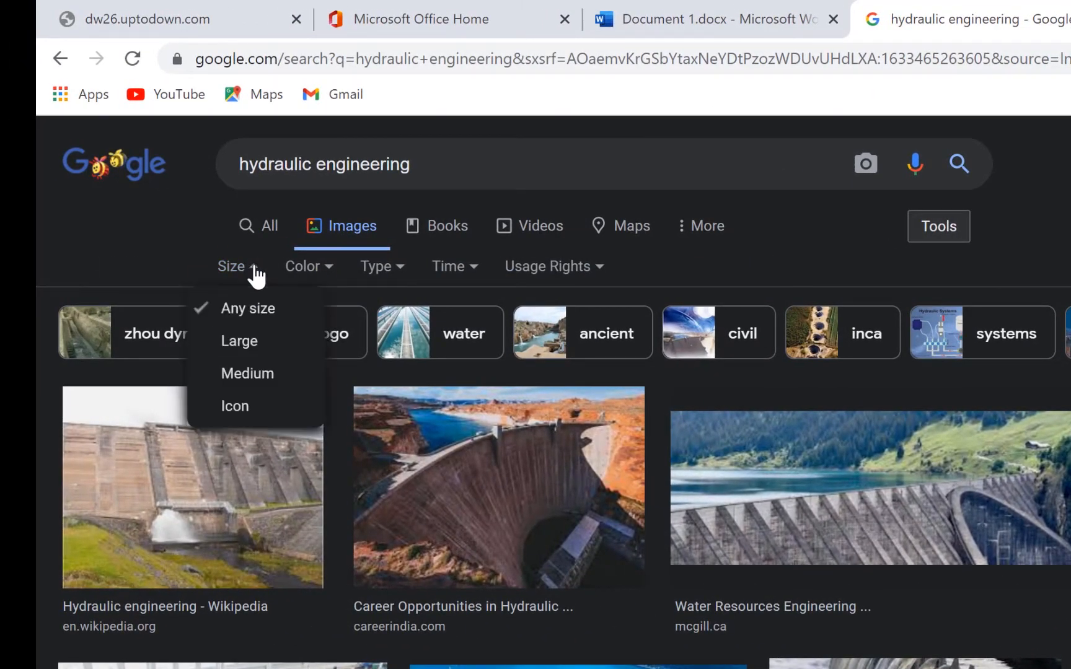
{"action": "left_click", "coordinate": [304, 266]}
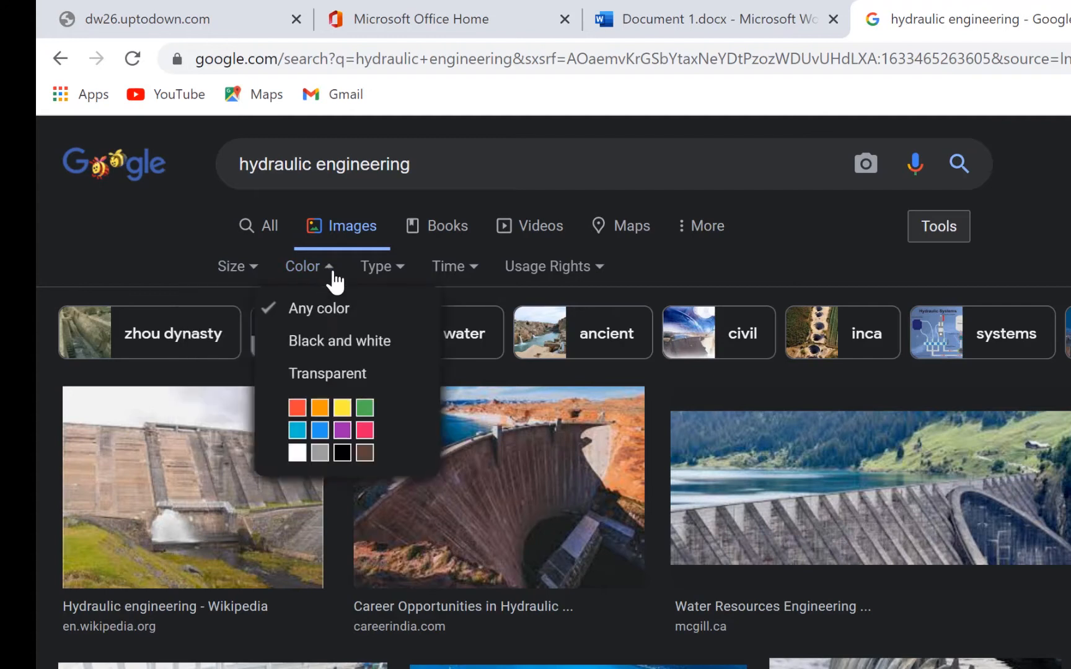
{"action": "mouse_move", "coordinate": [409, 283]}
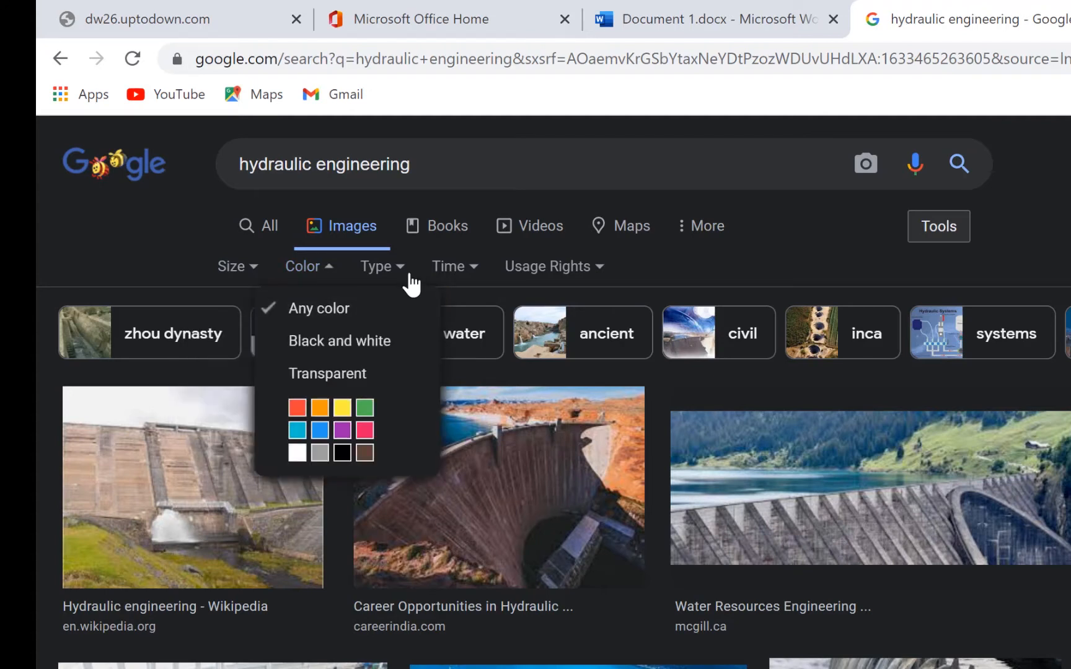
{"action": "left_click", "coordinate": [382, 267]}
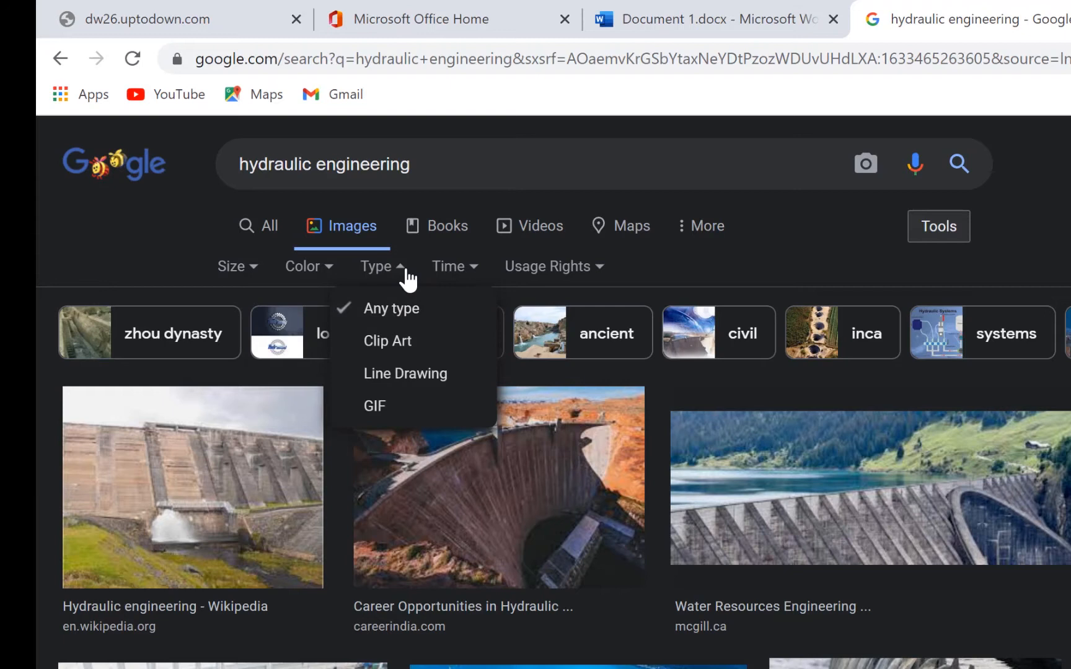
{"action": "left_click", "coordinate": [449, 266]}
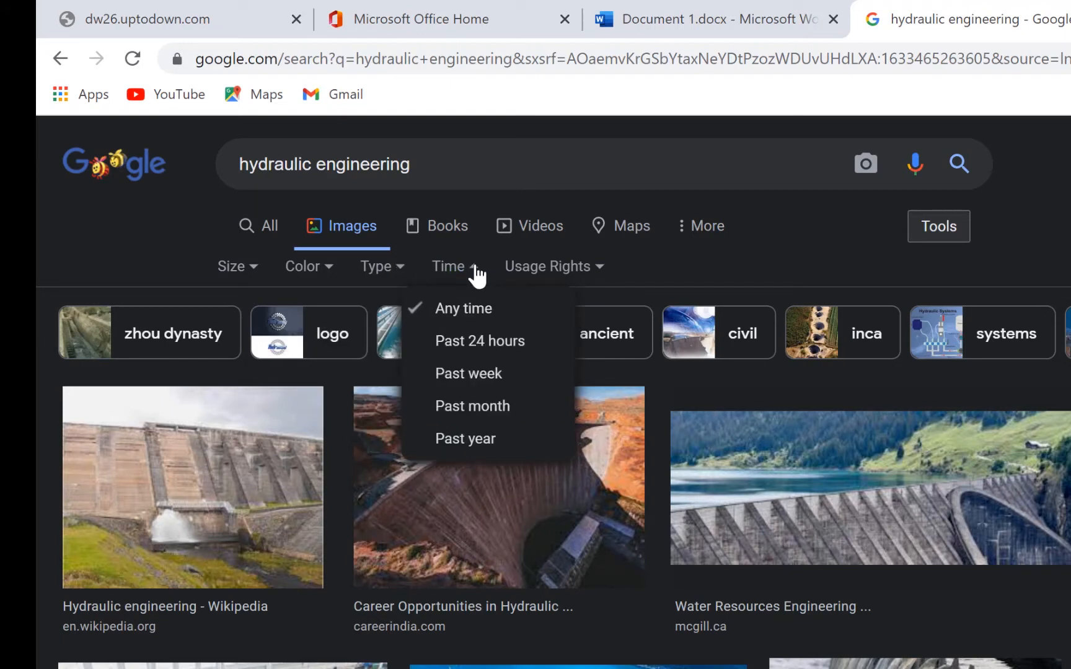
{"action": "mouse_move", "coordinate": [480, 341]}
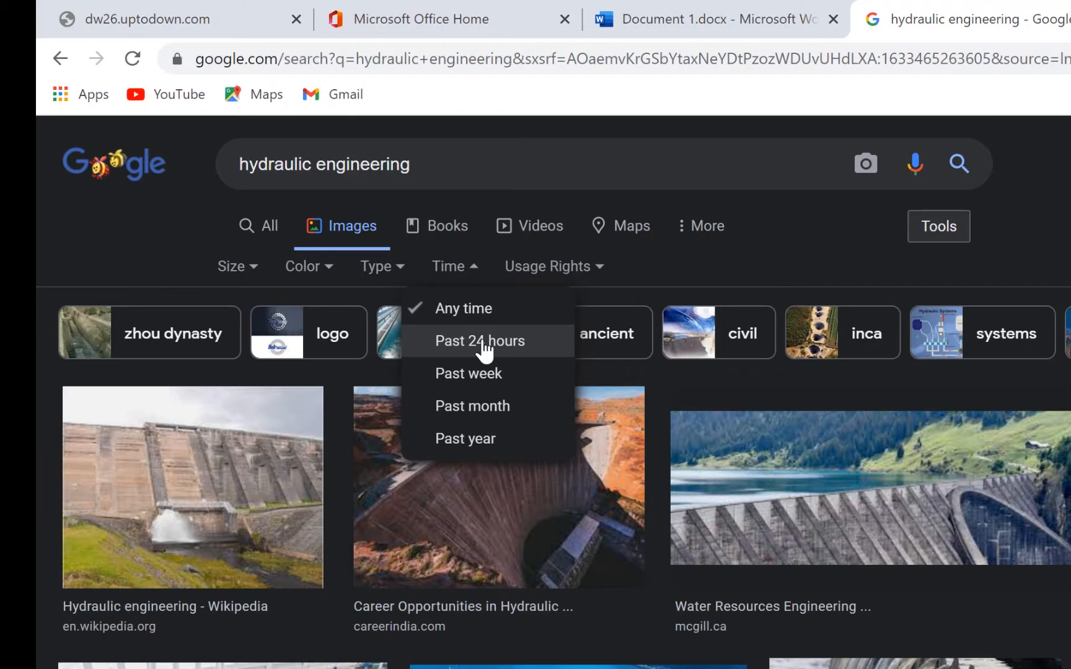
{"action": "mouse_move", "coordinate": [605, 276]}
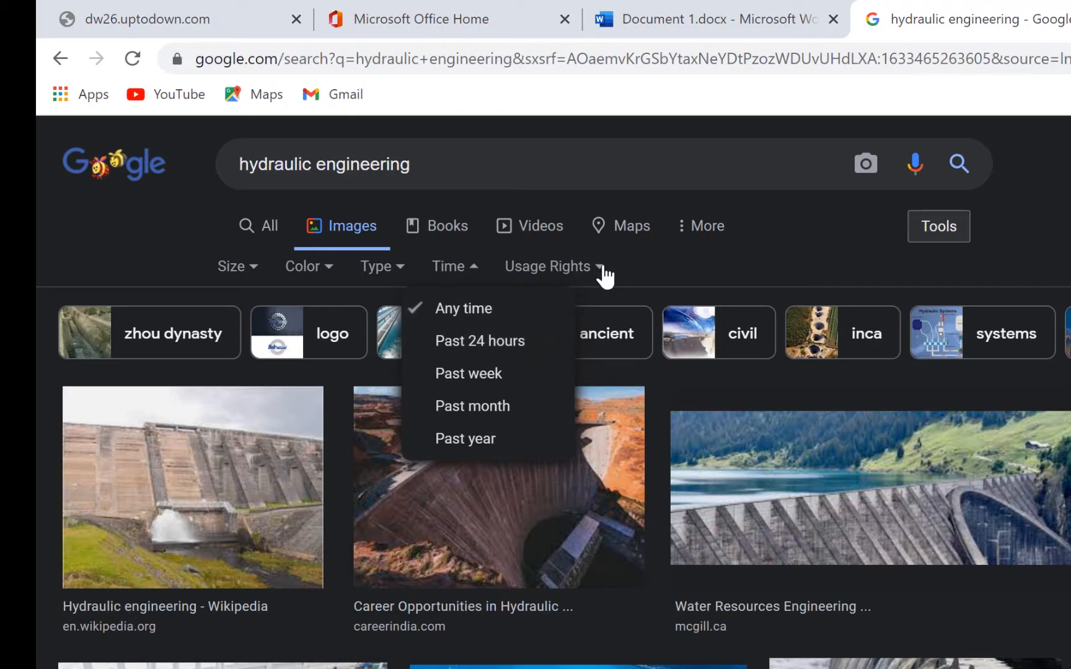
{"action": "left_click", "coordinate": [547, 266]}
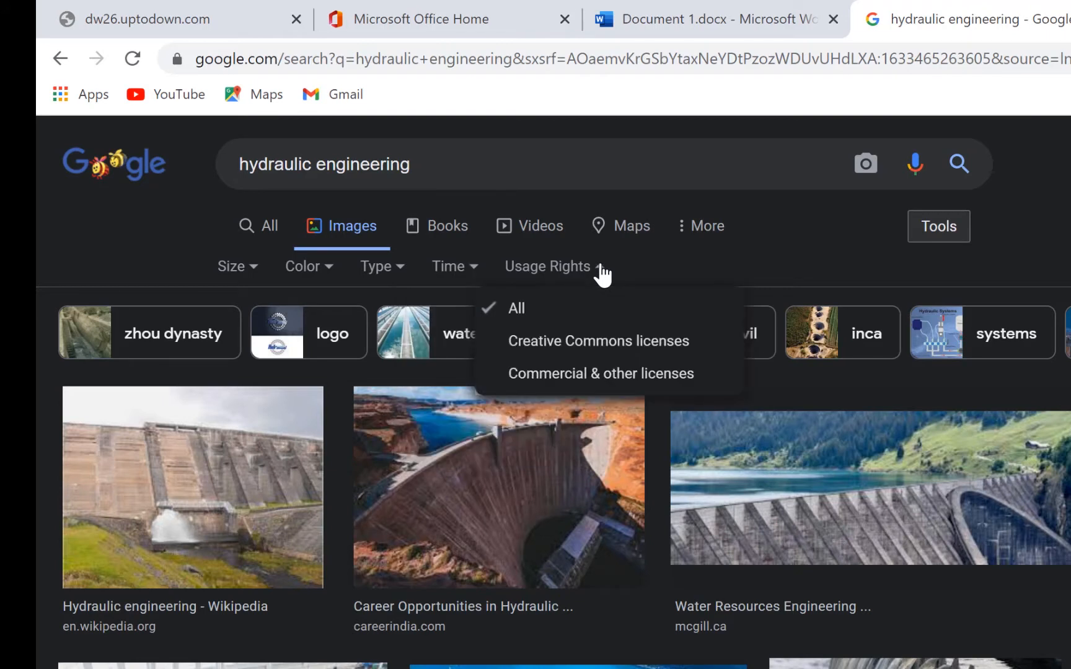
{"action": "mouse_move", "coordinate": [600, 315]}
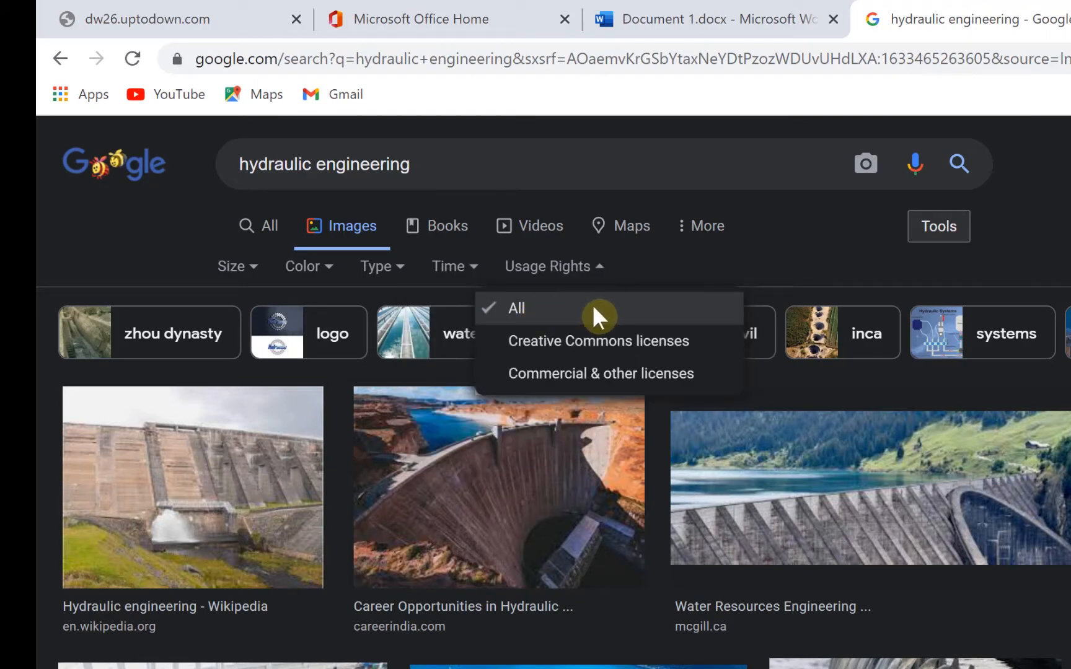
{"action": "mouse_move", "coordinate": [608, 333]}
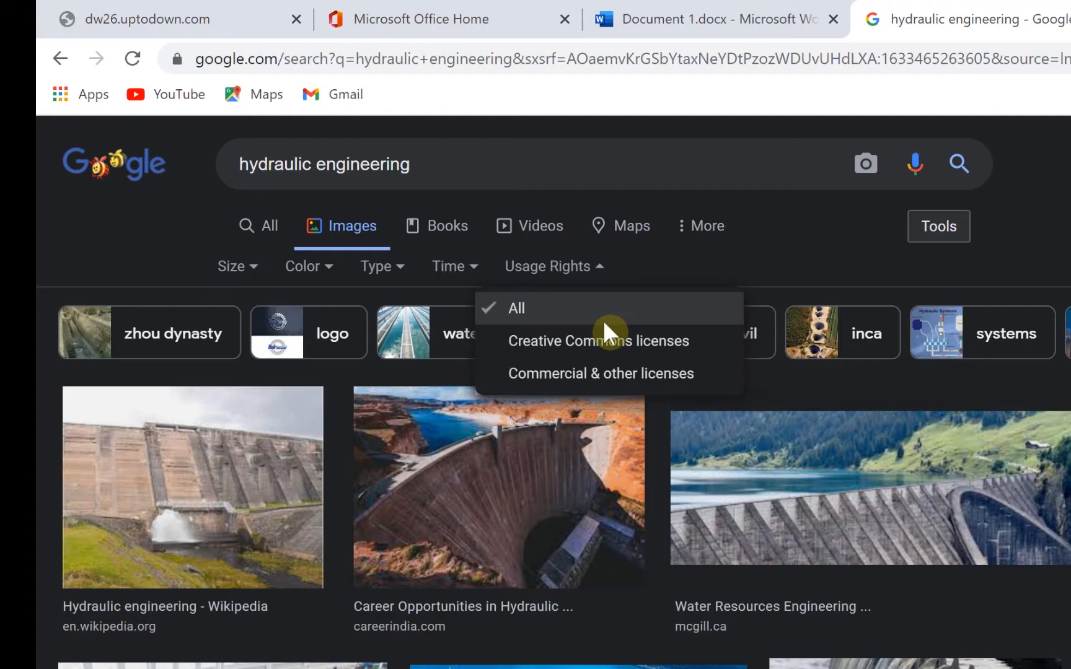
{"action": "mouse_move", "coordinate": [589, 321]}
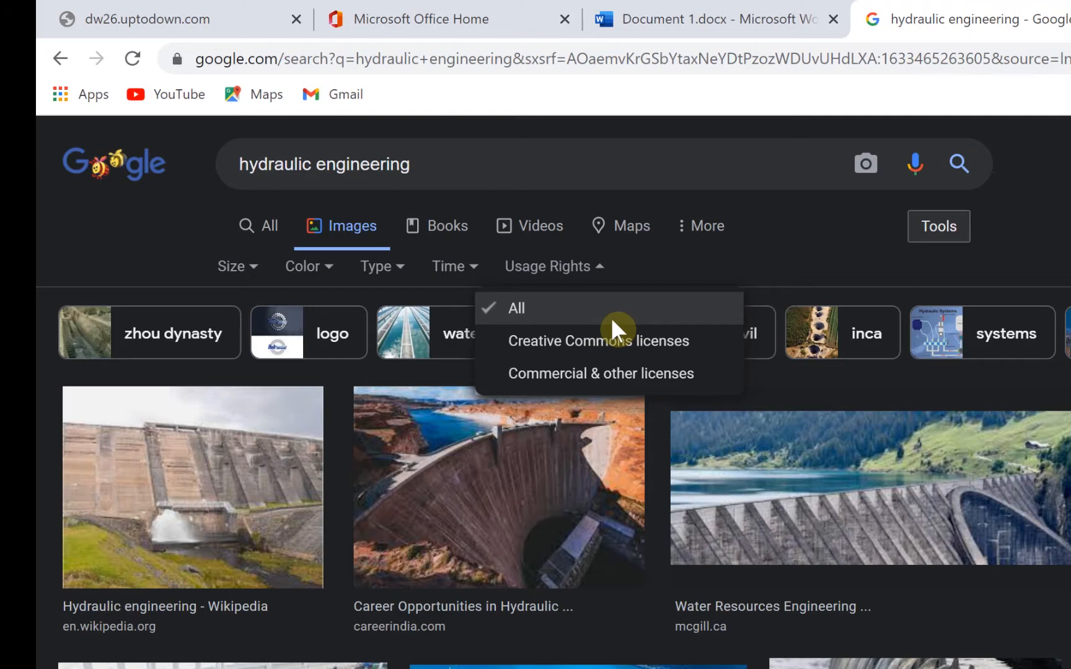
{"action": "mouse_move", "coordinate": [608, 348]}
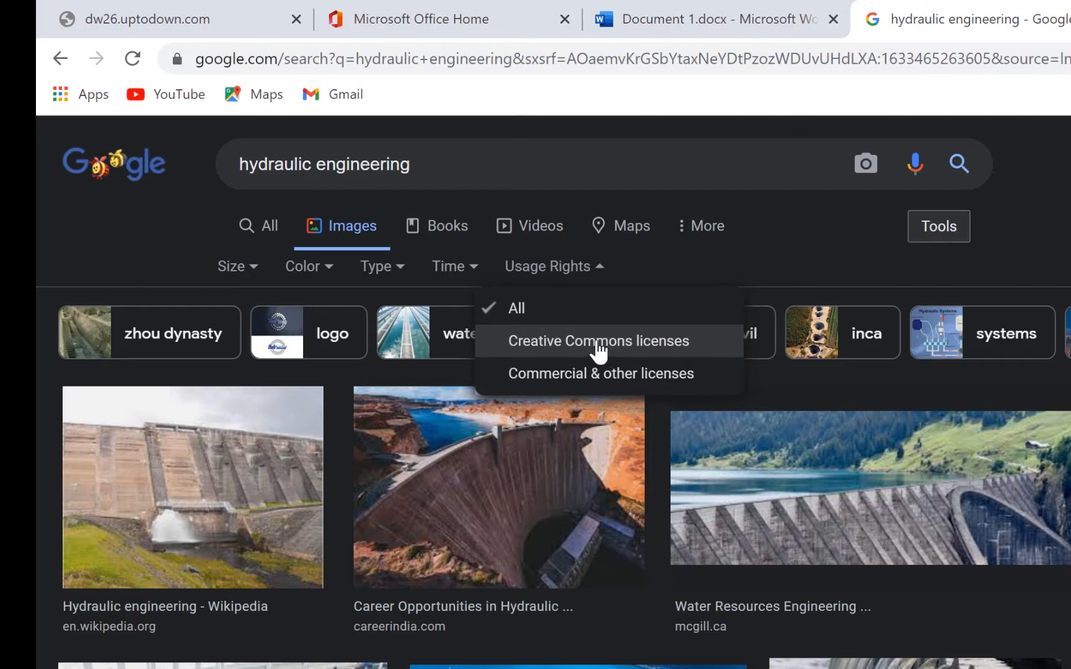
{"action": "mouse_move", "coordinate": [585, 398]}
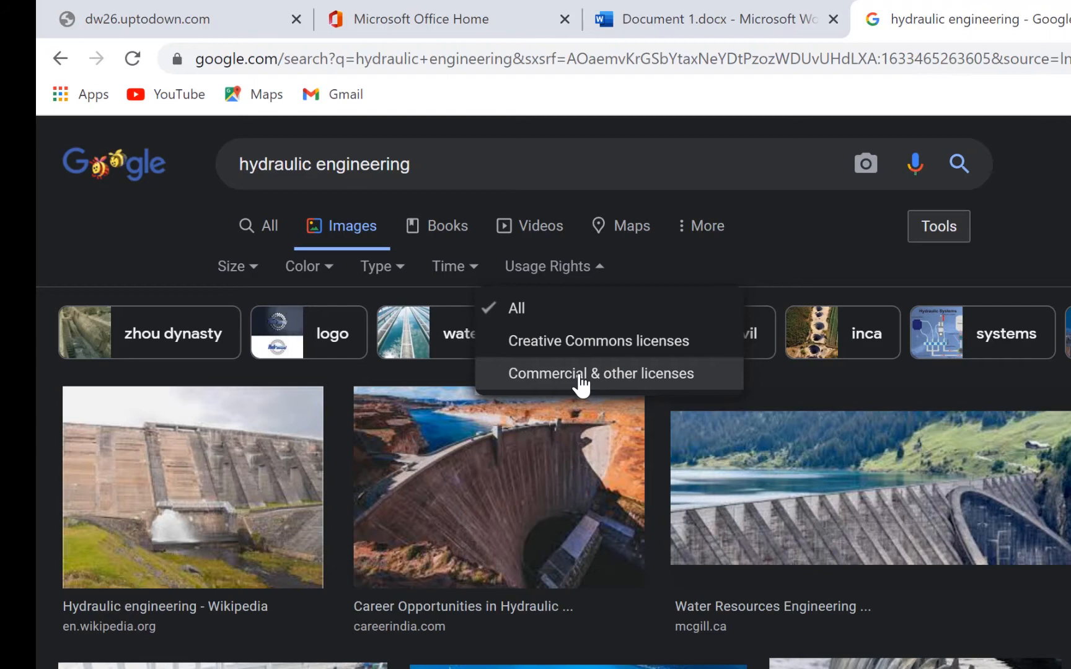
{"action": "mouse_move", "coordinate": [662, 388]}
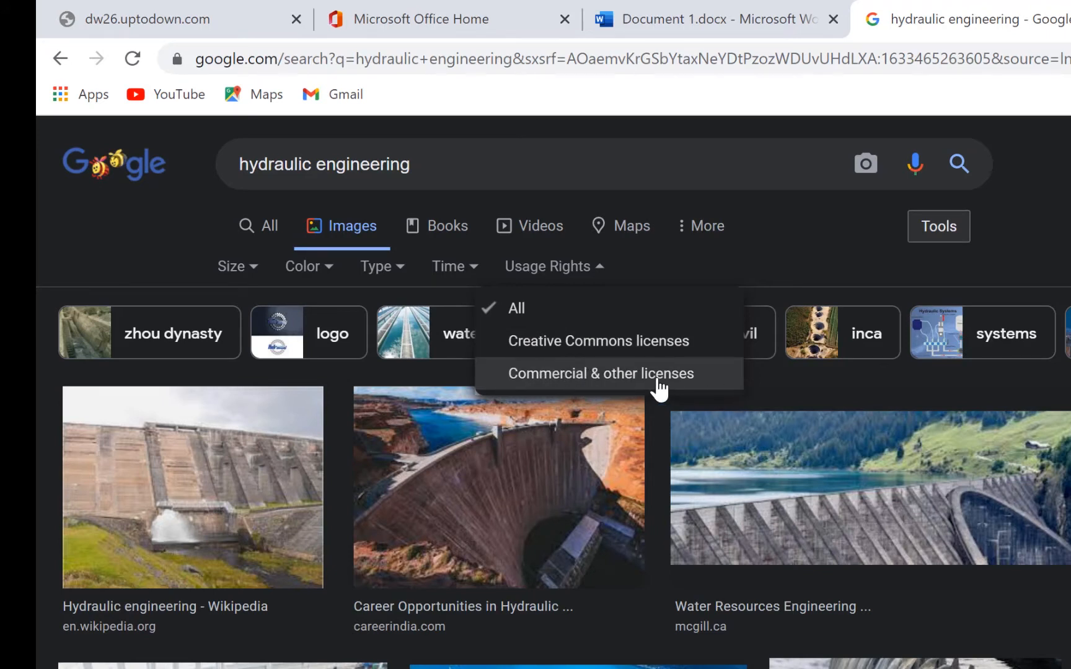
{"action": "mouse_move", "coordinate": [597, 341]}
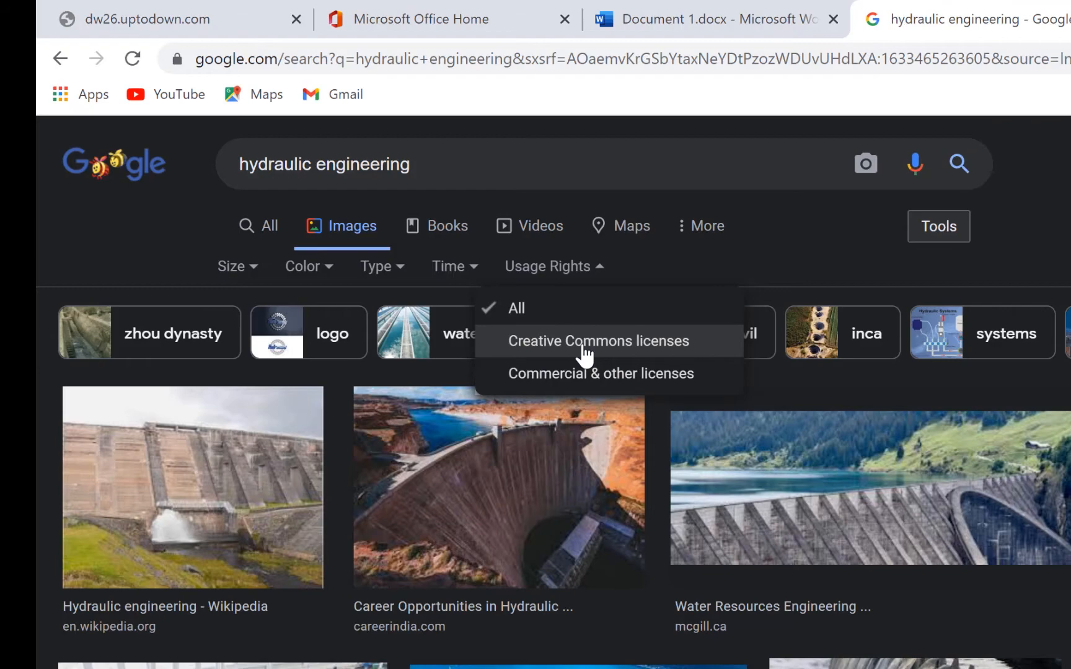
Filter images to Creative Commons licenses and scroll through the Wikimedia-heavy results
{"action": "left_click", "coordinate": [597, 341]}
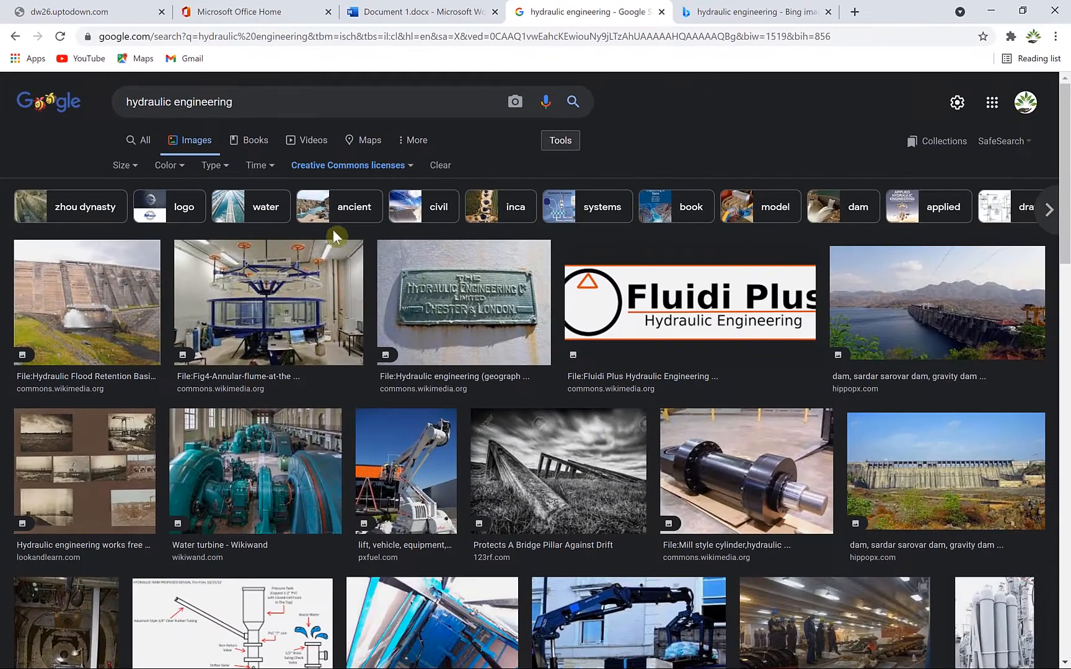
{"action": "scroll", "scroll_direction": "down", "scroll_amount": 3}
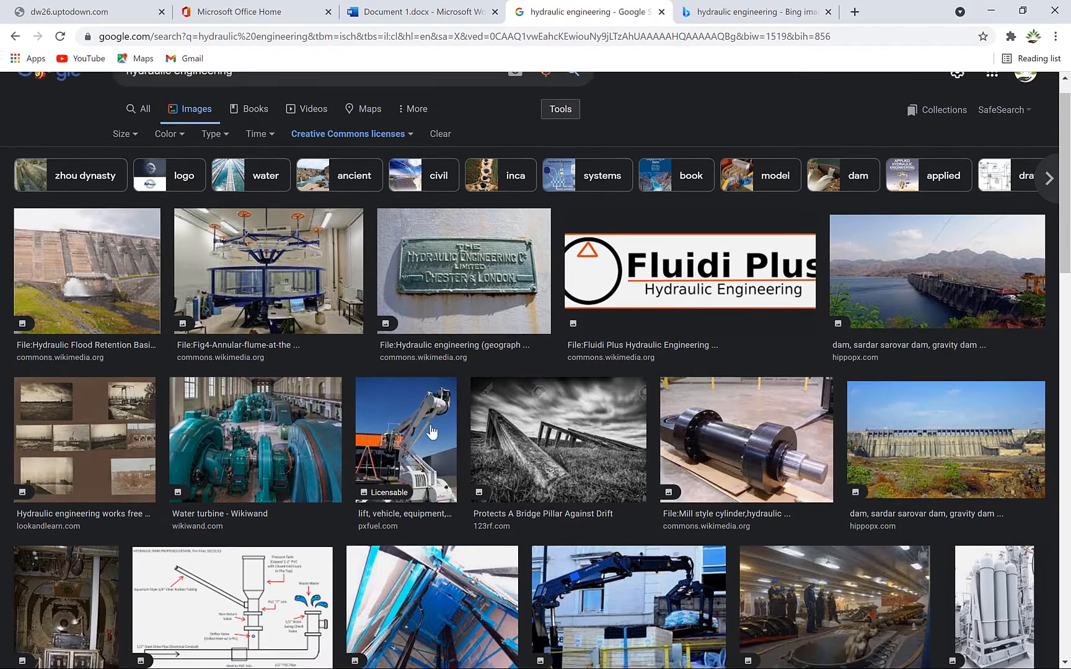
{"action": "scroll", "scroll_direction": "down", "scroll_amount": 3}
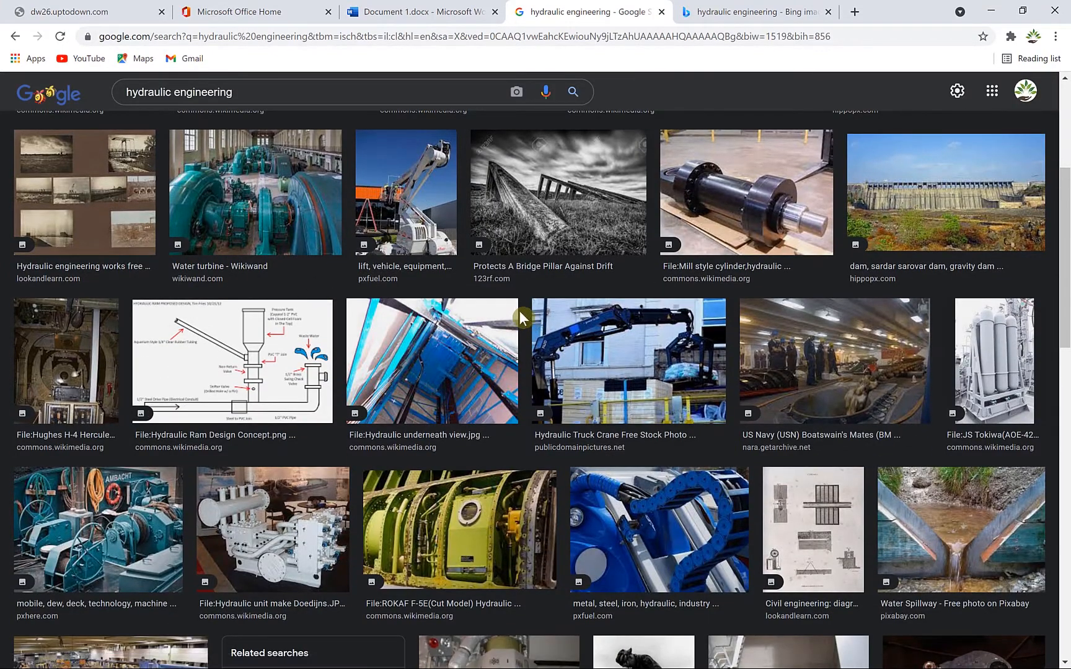
{"action": "mouse_move", "coordinate": [437, 299]}
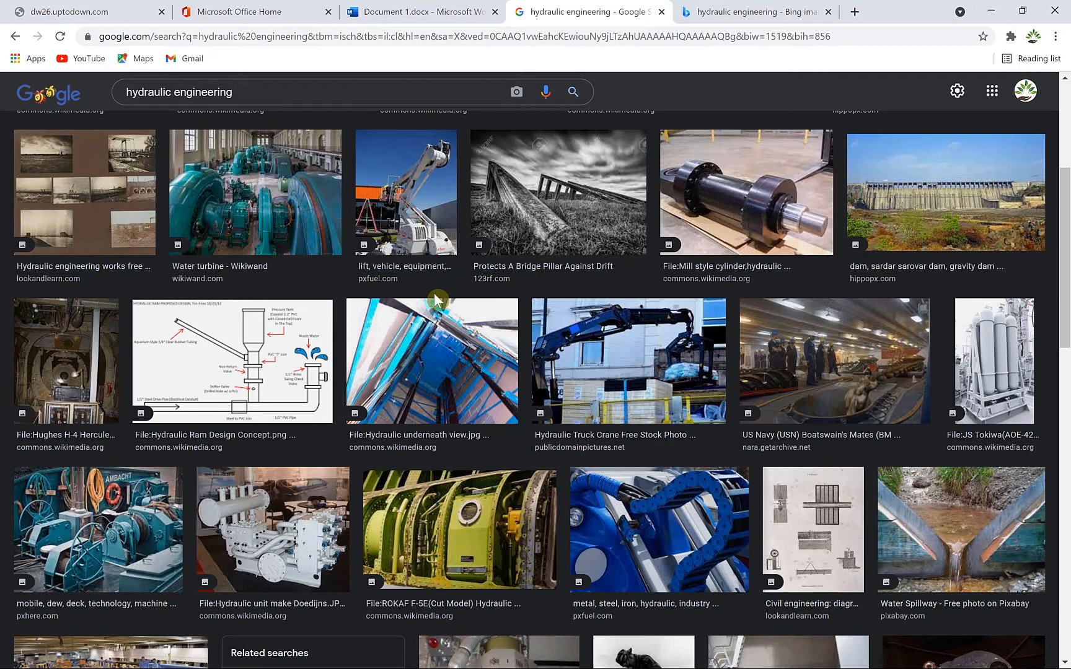
{"action": "scroll", "scroll_direction": "down", "scroll_amount": 3}
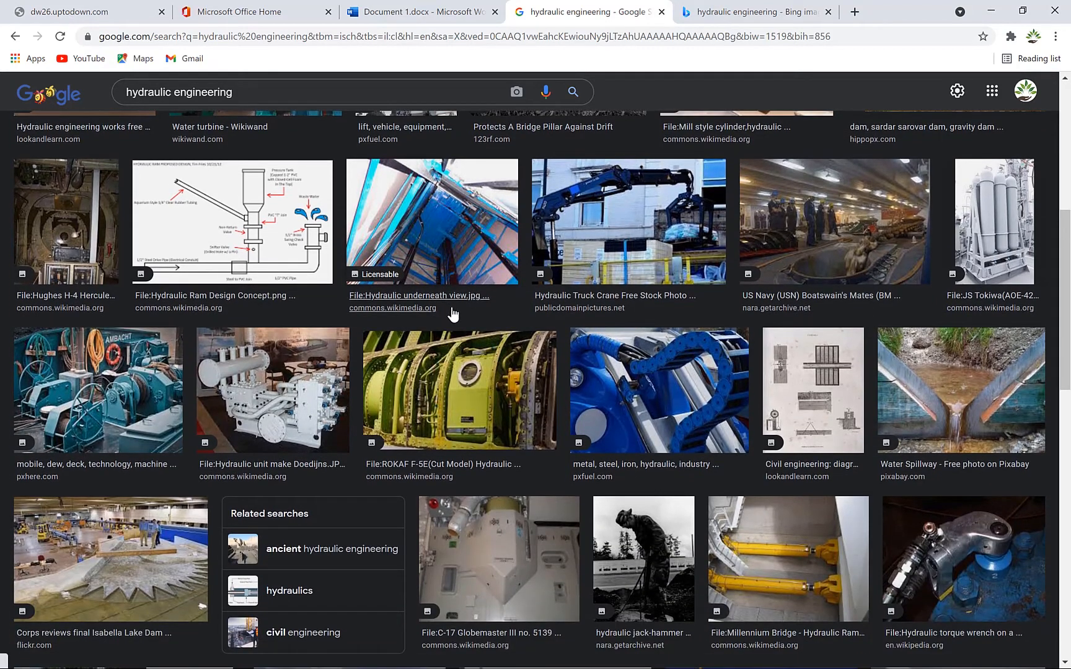
{"action": "mouse_move", "coordinate": [613, 247]}
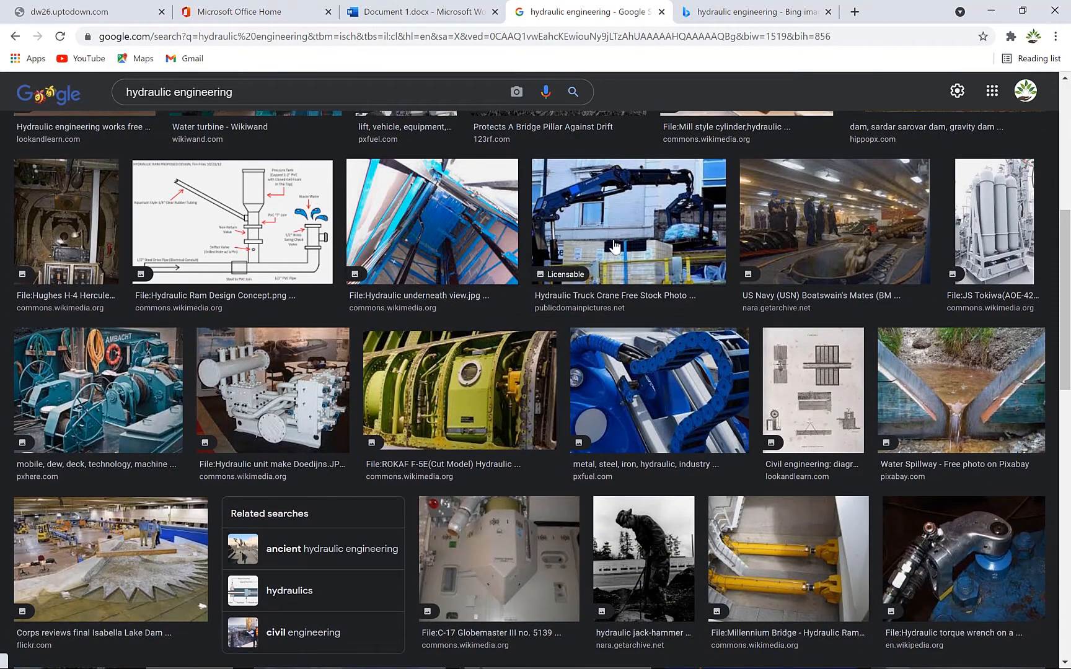
Switch to the Bing Images tab showing hydraulic engineering results
{"action": "left_click", "coordinate": [755, 12]}
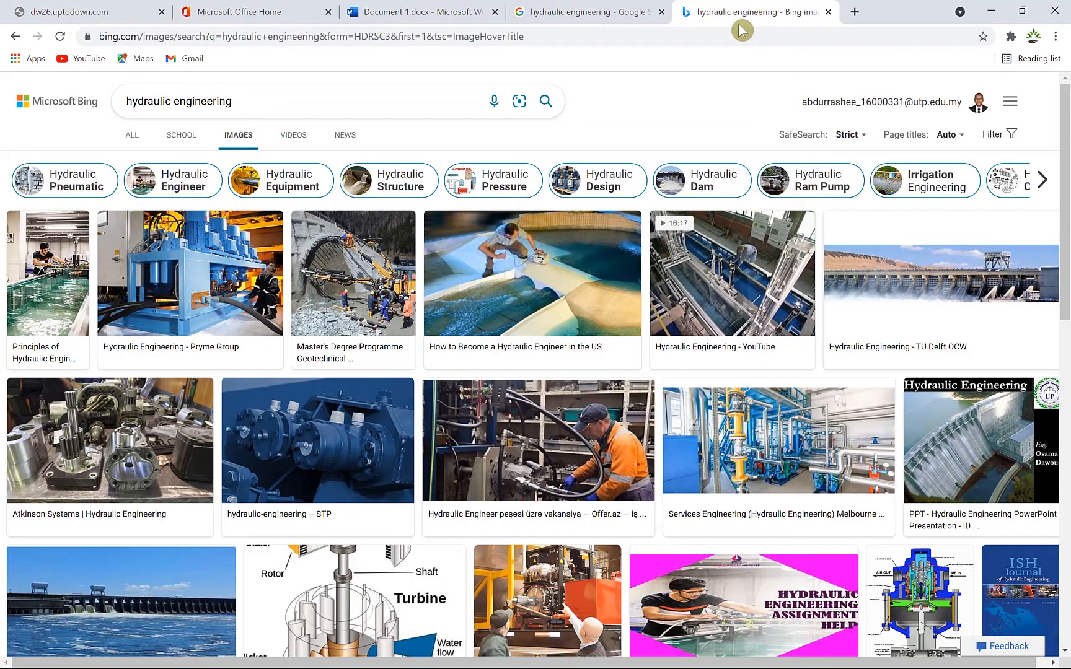
{"action": "mouse_move", "coordinate": [141, 36]}
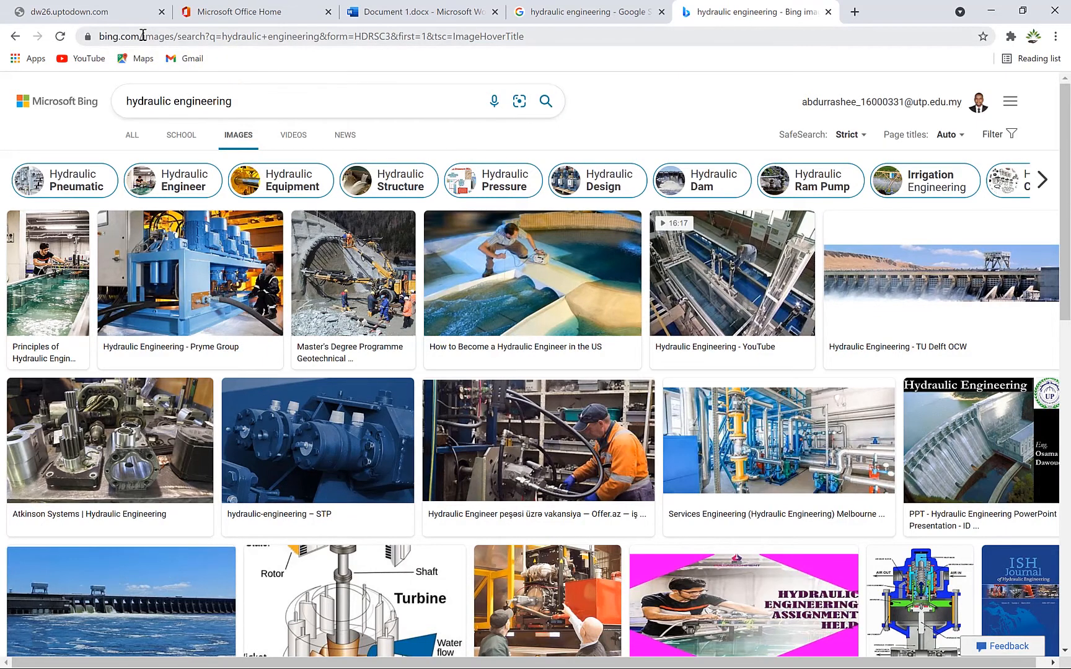
{"action": "mouse_move", "coordinate": [132, 132]}
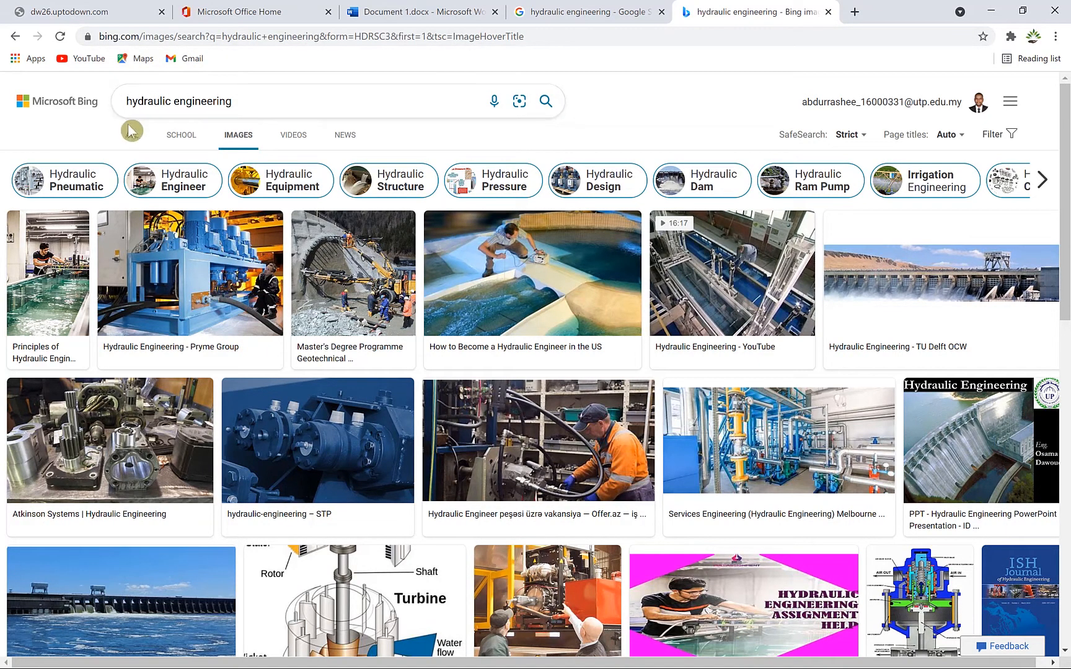
{"action": "mouse_move", "coordinate": [205, 145]}
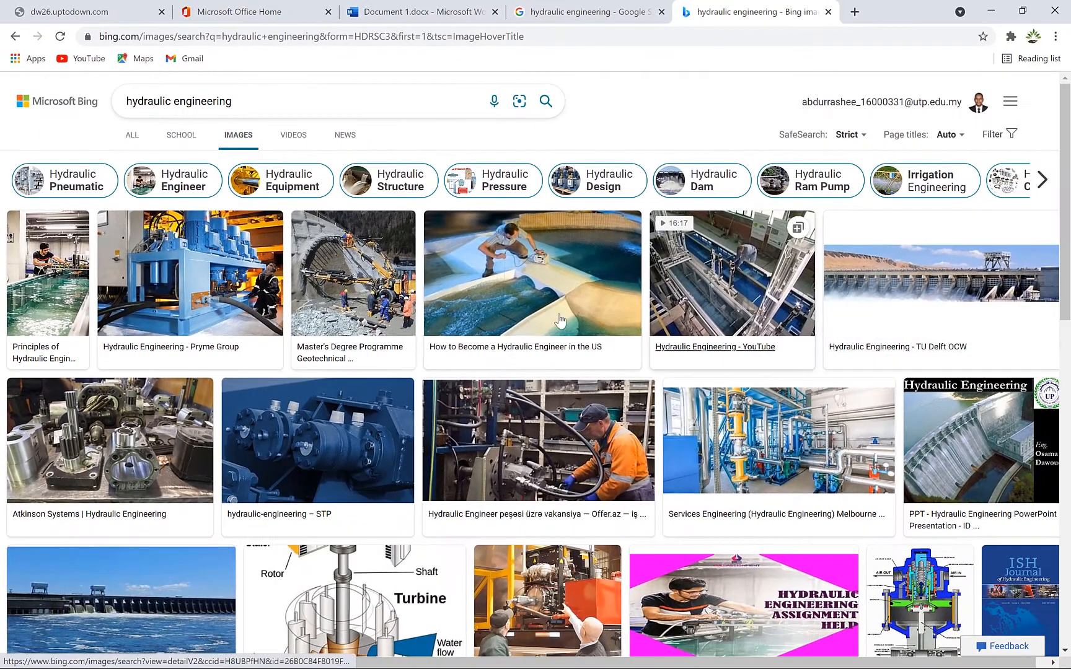
{"action": "mouse_move", "coordinate": [540, 160]}
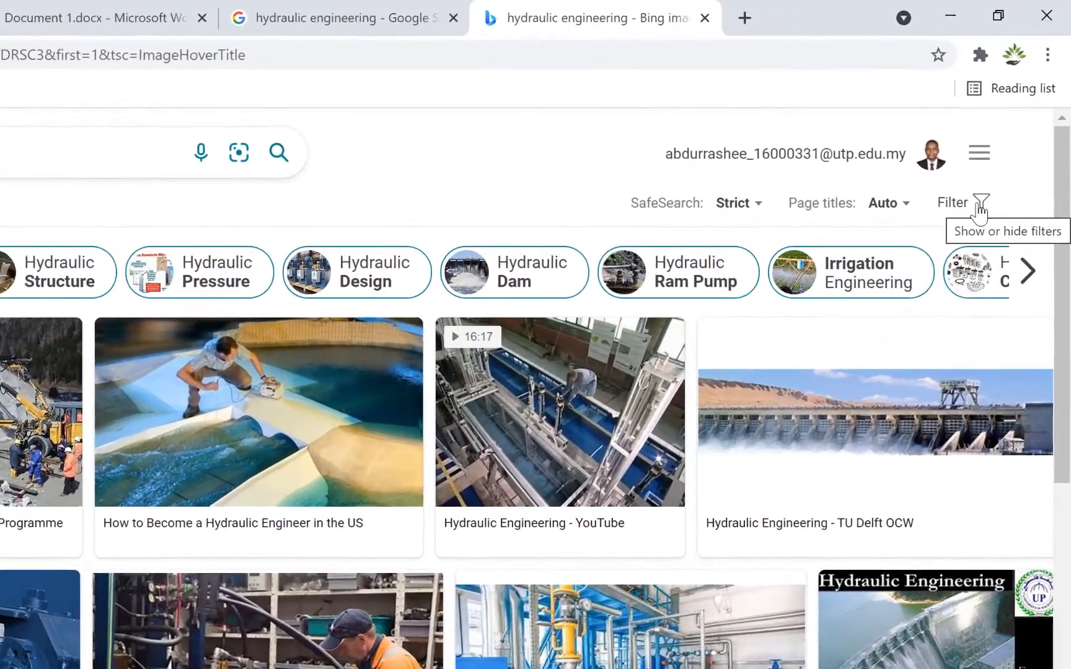
Show Bing's image filters and look through the Size, Color and Type choices
{"action": "left_click", "coordinate": [972, 202]}
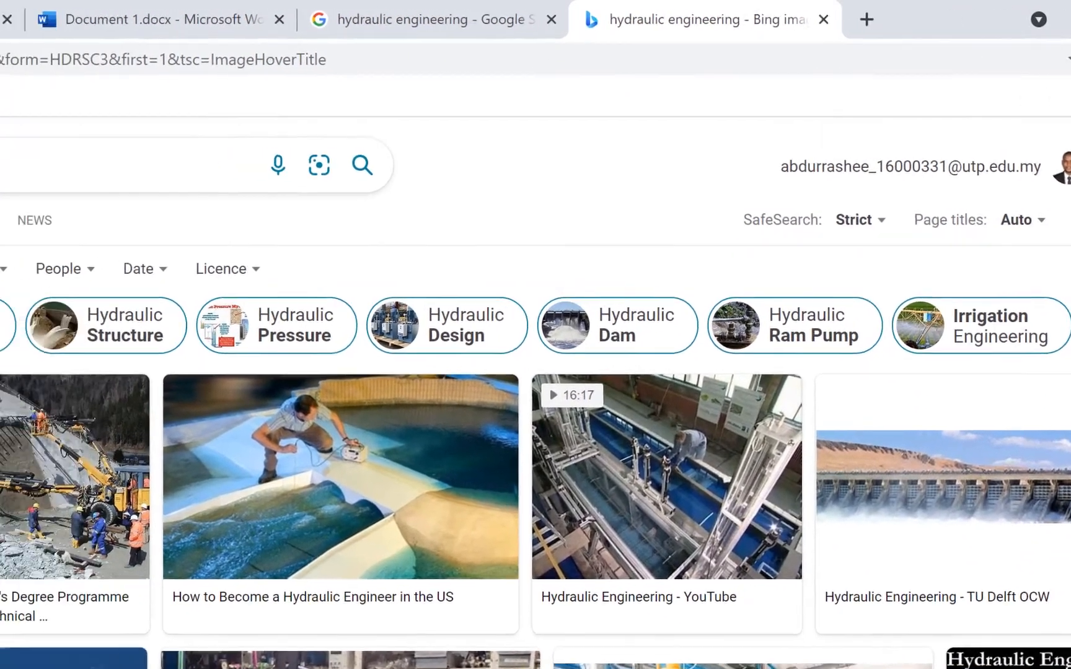
{"action": "left_click", "coordinate": [265, 330]}
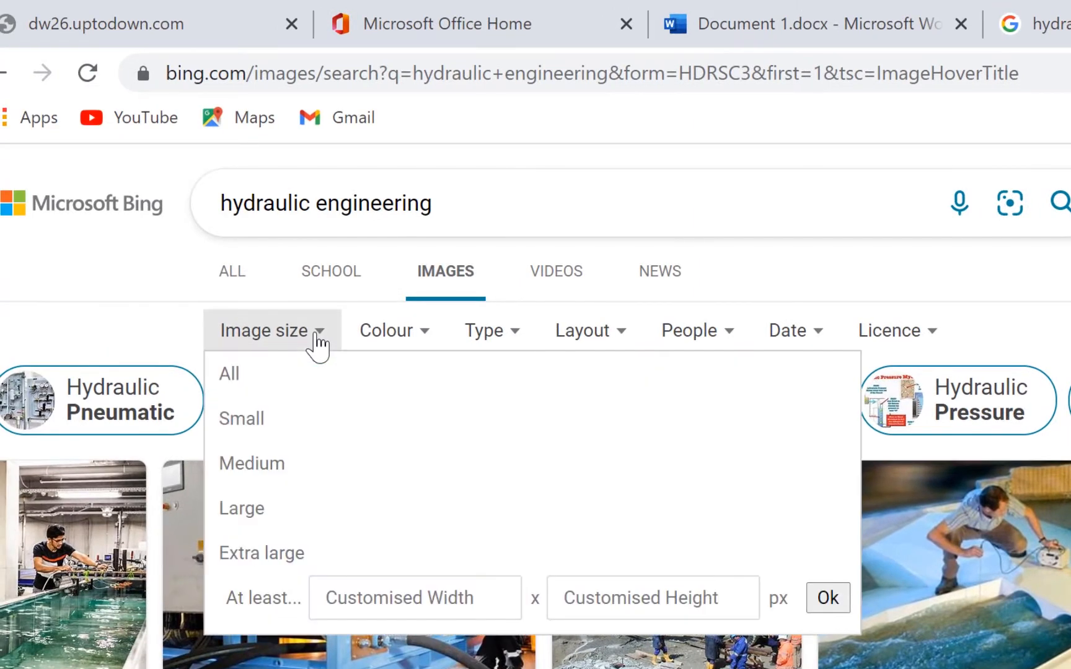
{"action": "left_click", "coordinate": [393, 330]}
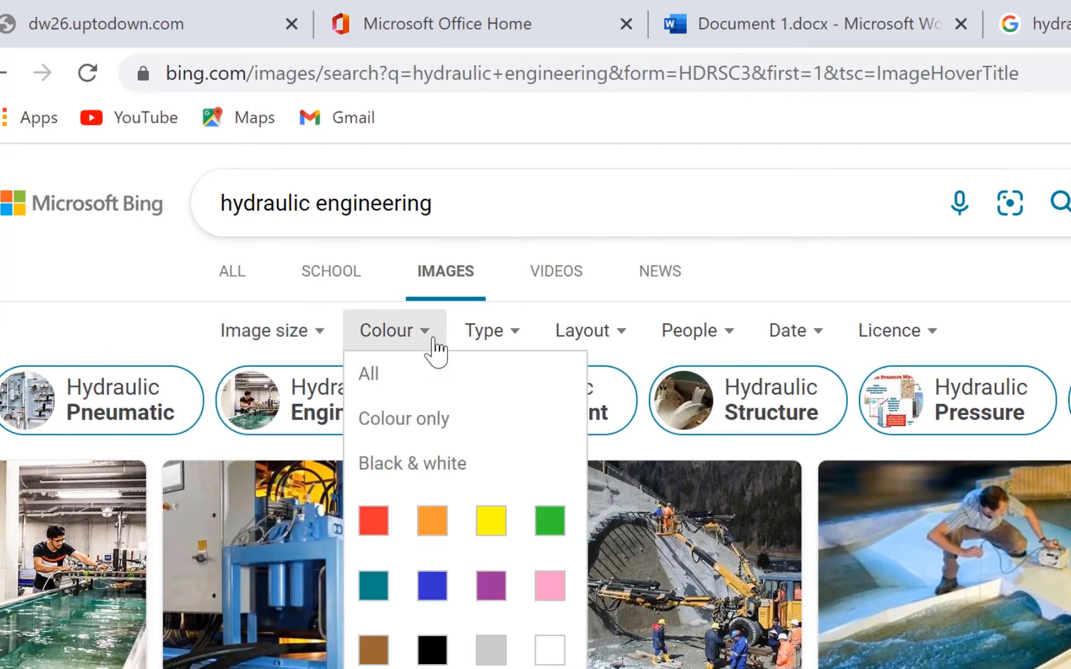
{"action": "left_click", "coordinate": [483, 330]}
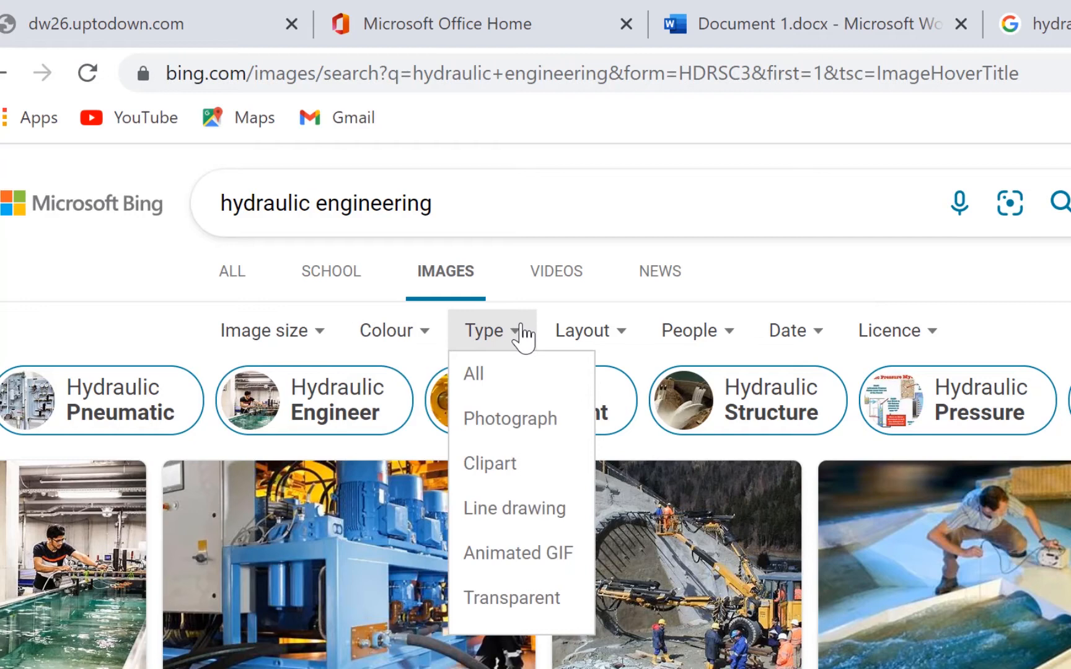
Check the Layout and People filters, then reveal the Licence choices
{"action": "left_click", "coordinate": [582, 330]}
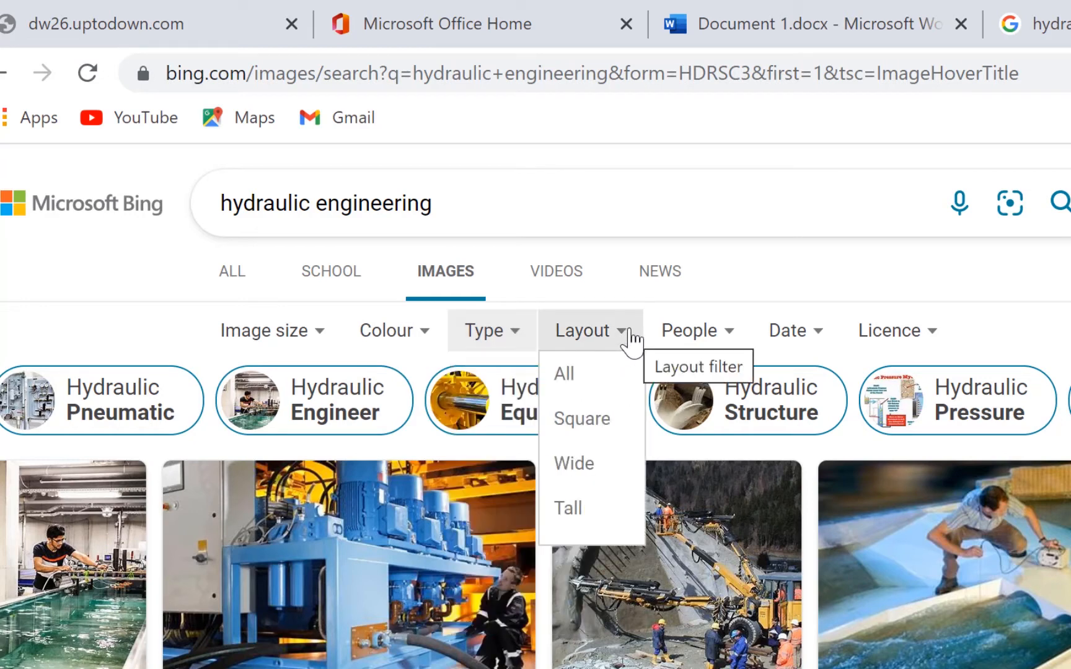
{"action": "mouse_move", "coordinate": [631, 341]}
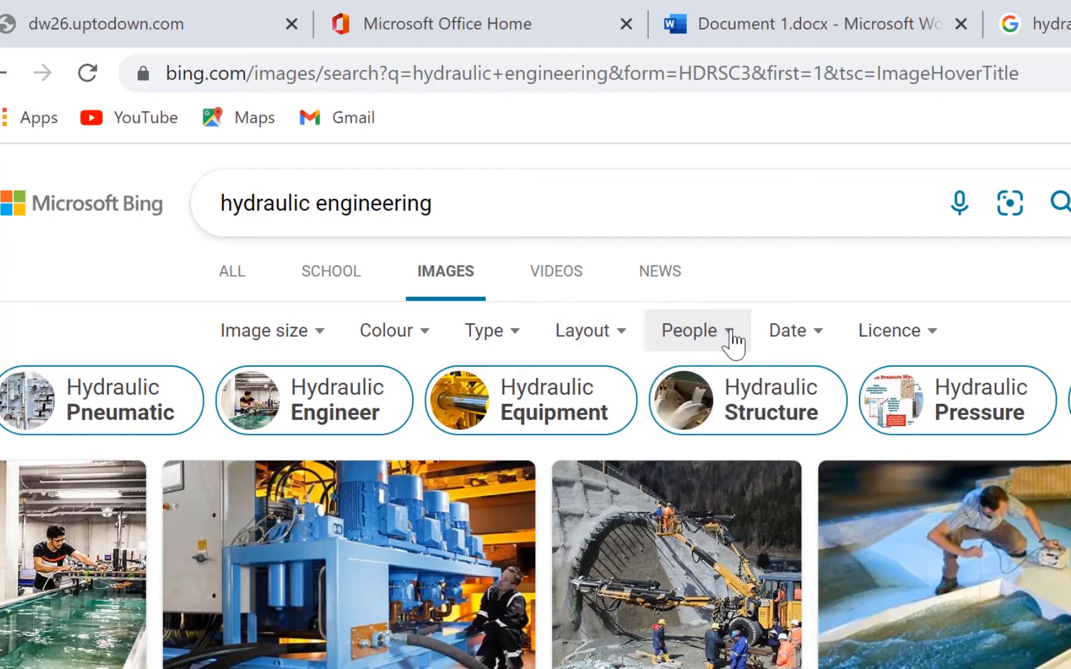
{"action": "left_click", "coordinate": [688, 329]}
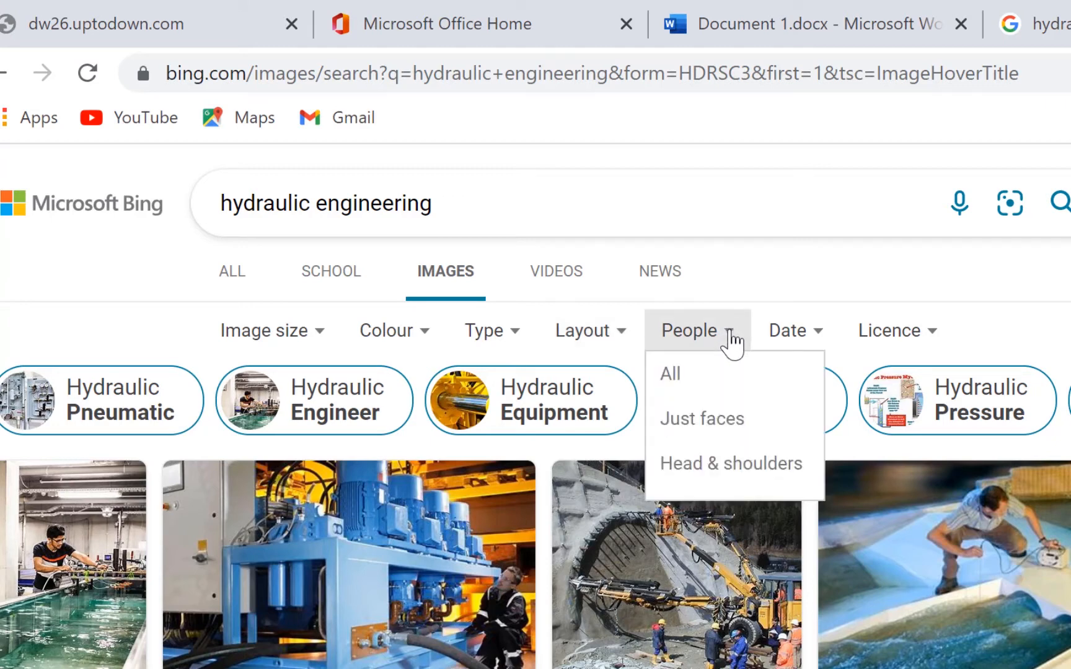
{"action": "left_click", "coordinate": [787, 330]}
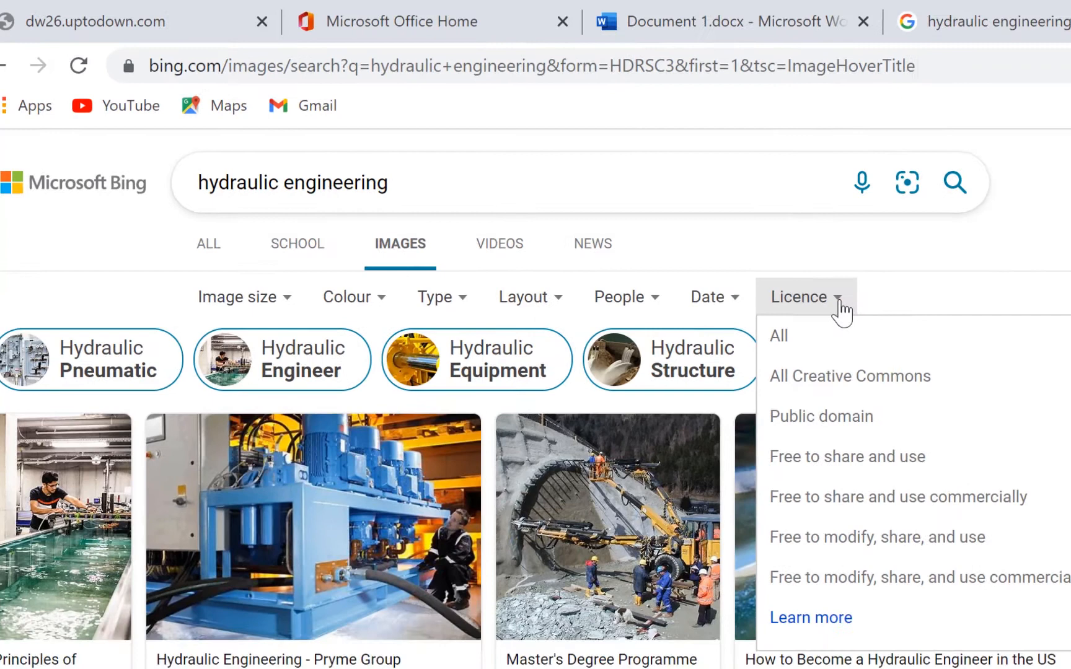
{"action": "mouse_move", "coordinate": [829, 366]}
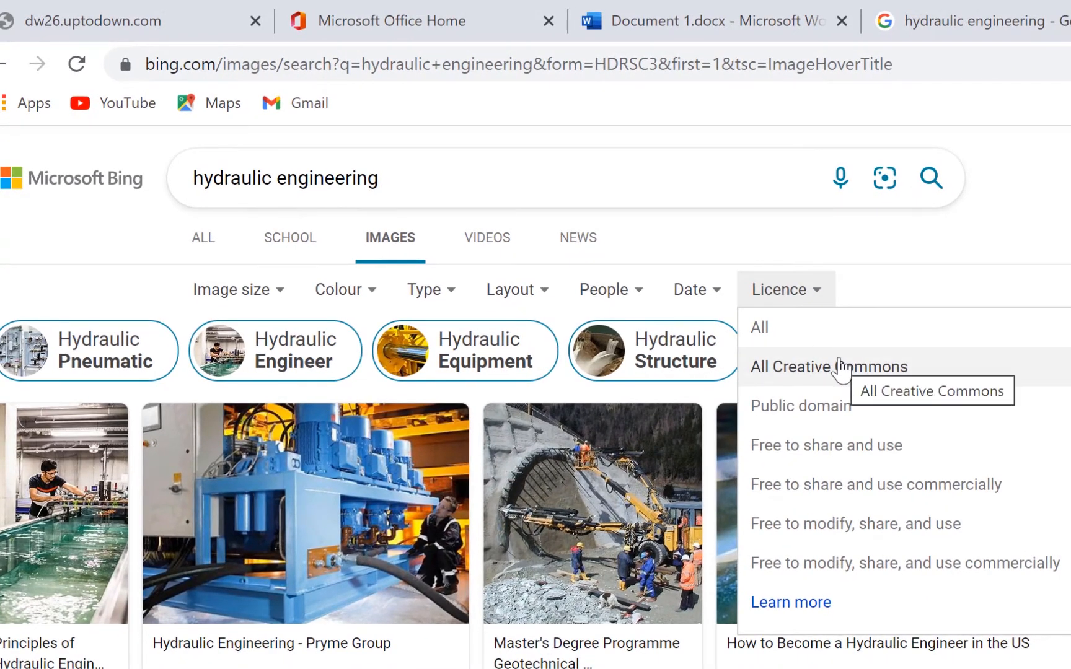
{"action": "mouse_move", "coordinate": [853, 420]}
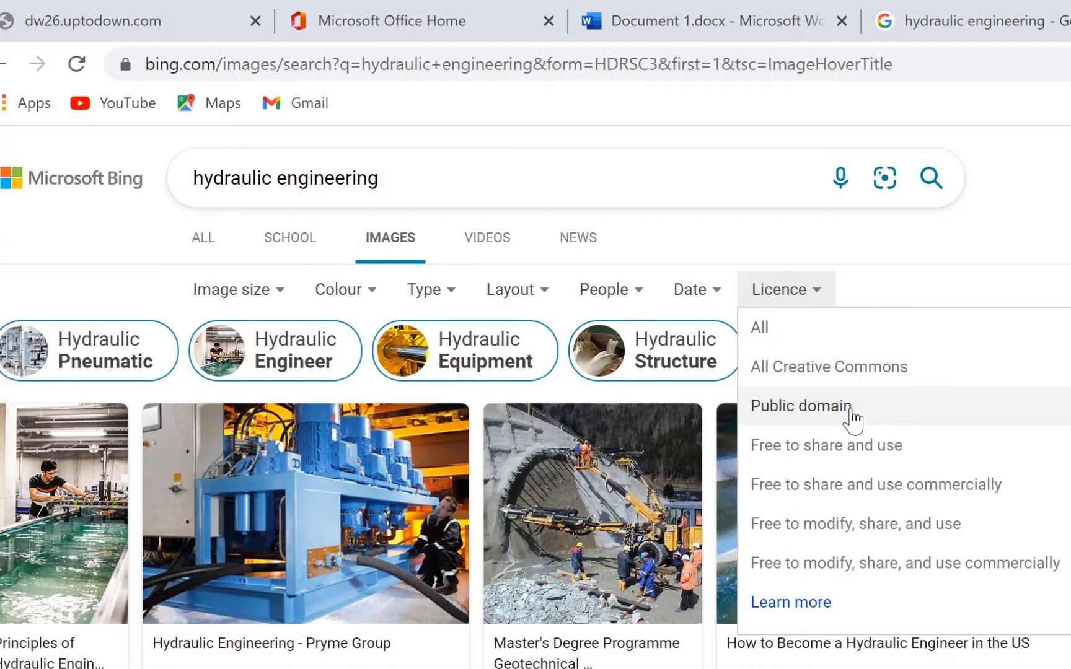
{"action": "mouse_move", "coordinate": [854, 400]}
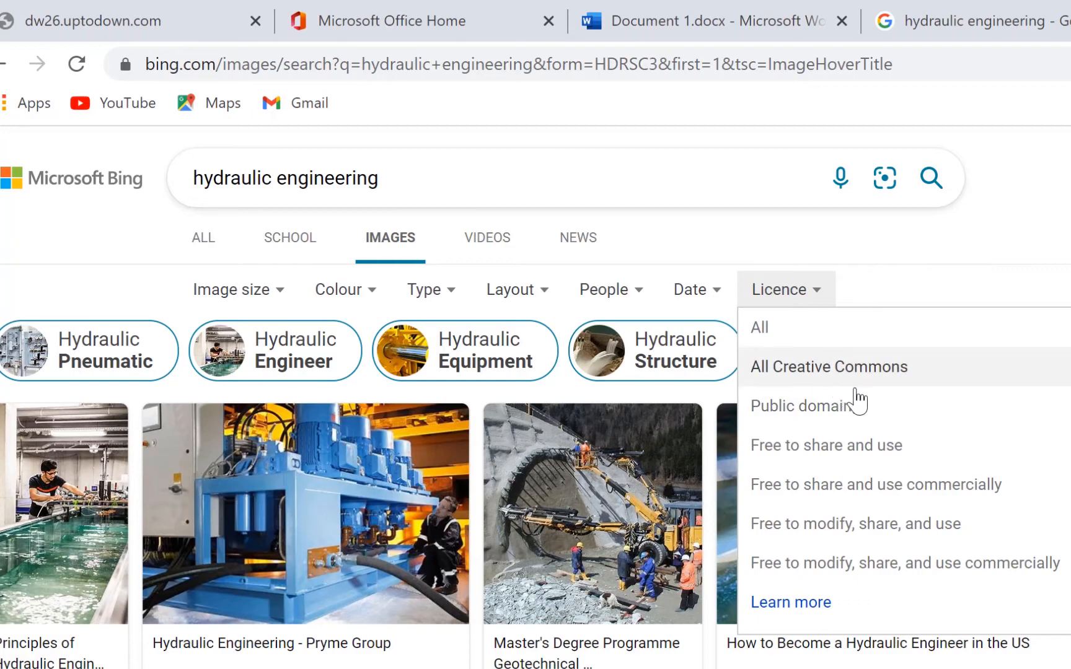
{"action": "mouse_move", "coordinate": [898, 457]}
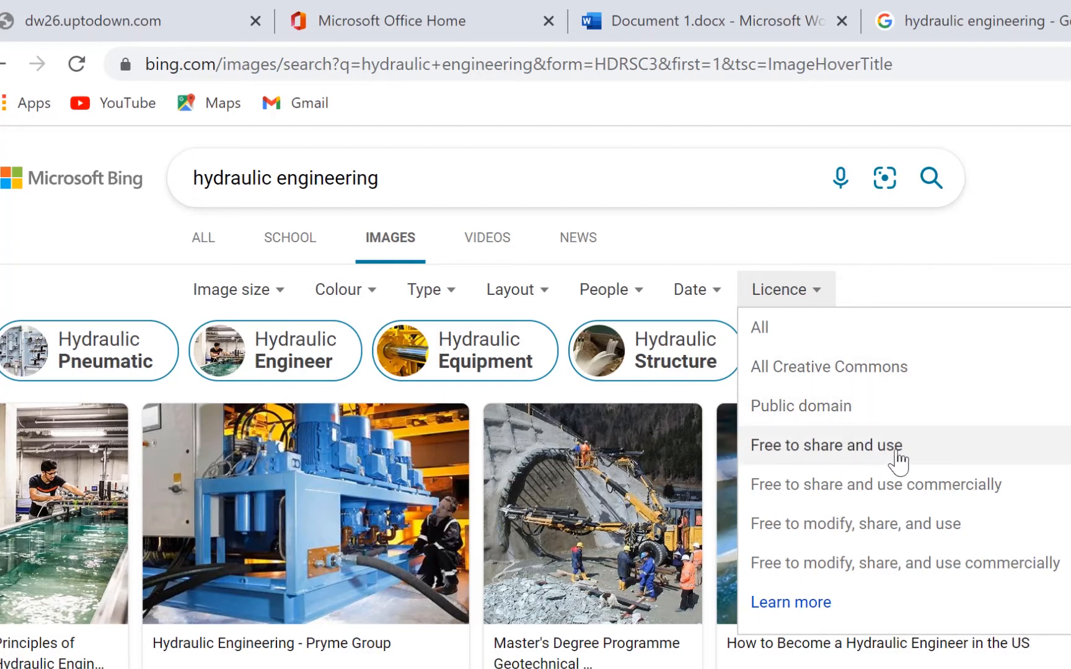
{"action": "mouse_move", "coordinate": [845, 513]}
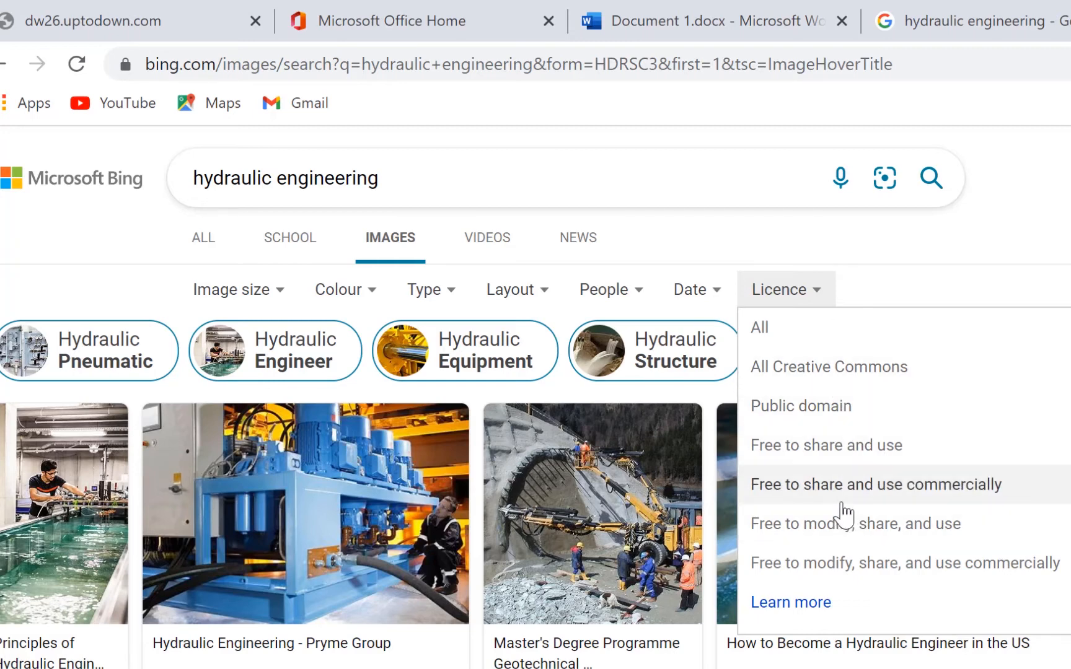
{"action": "mouse_move", "coordinate": [833, 523]}
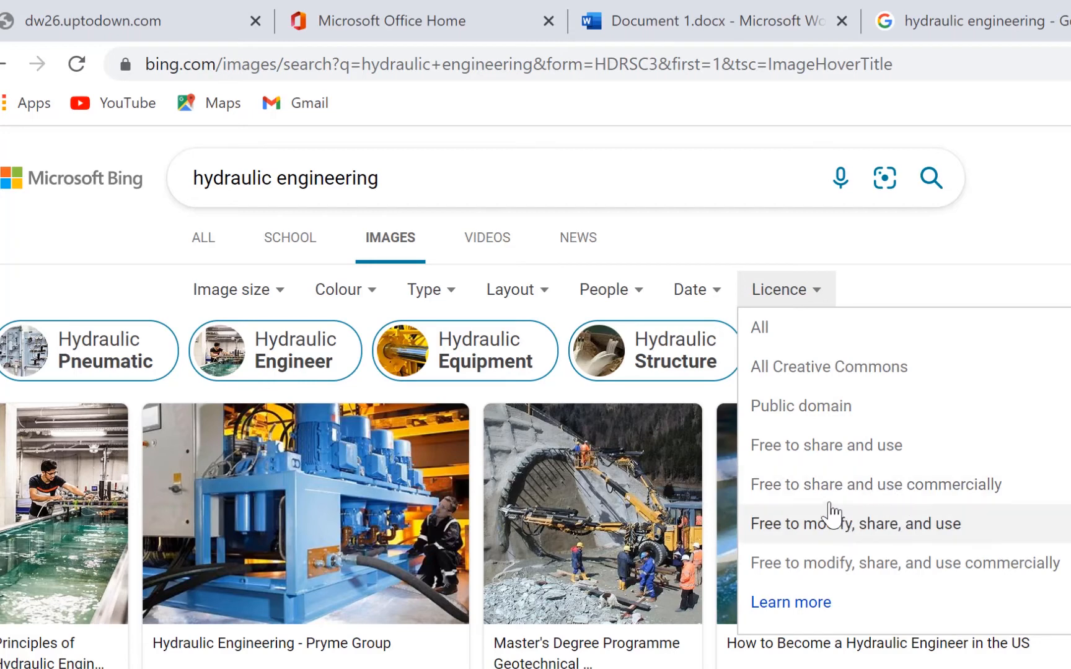
{"action": "mouse_move", "coordinate": [939, 562]}
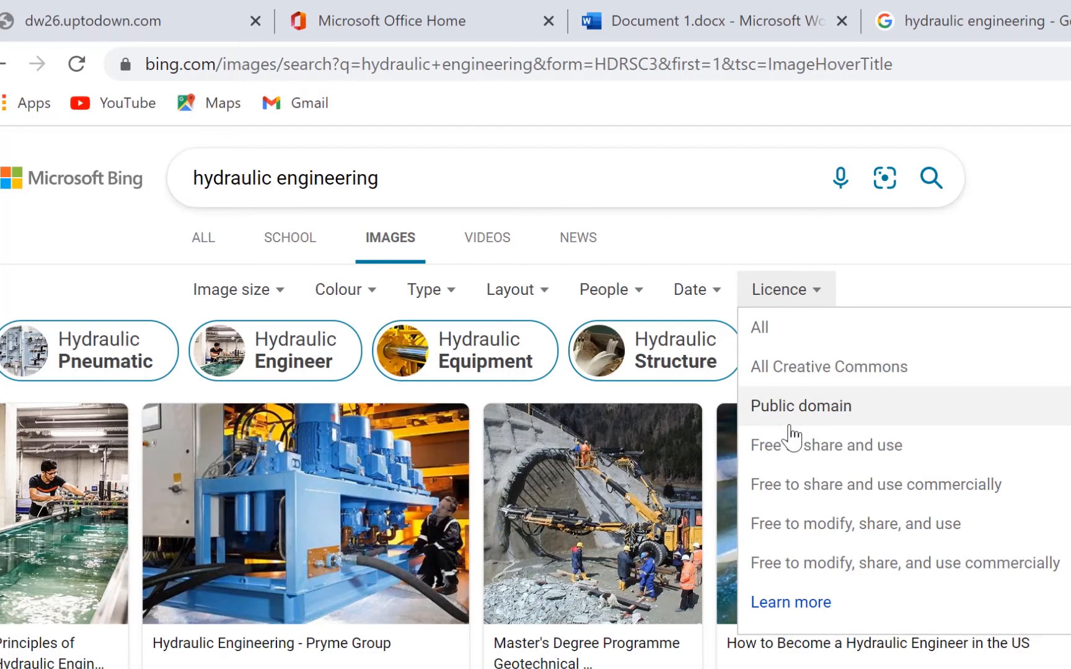
{"action": "mouse_move", "coordinate": [812, 478]}
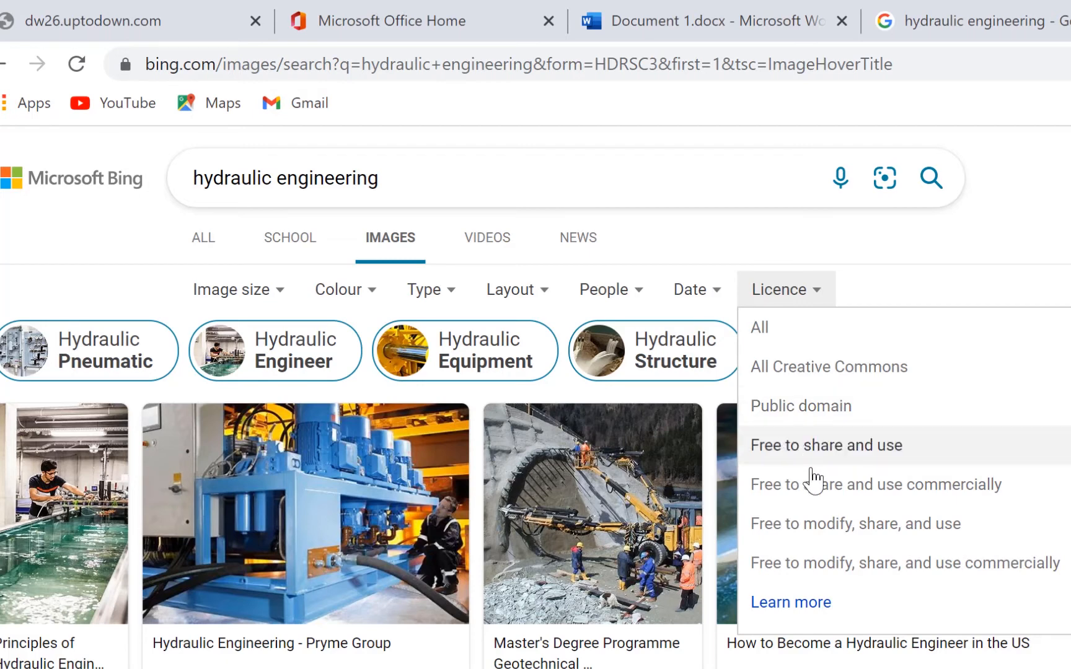
{"action": "mouse_move", "coordinate": [817, 475]}
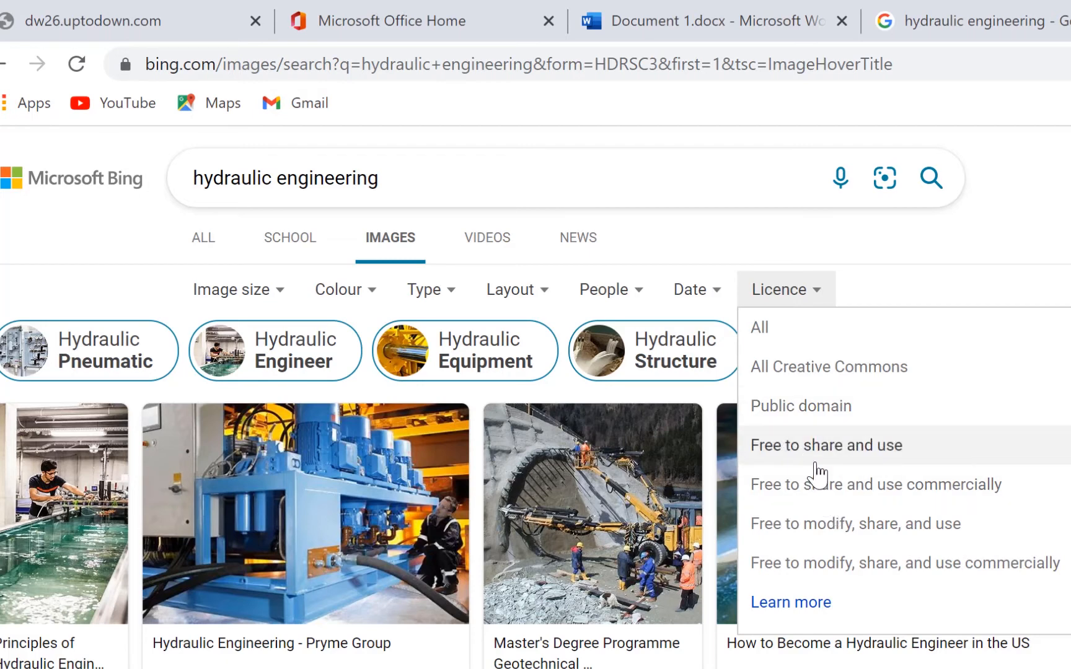
{"action": "mouse_move", "coordinate": [841, 375]}
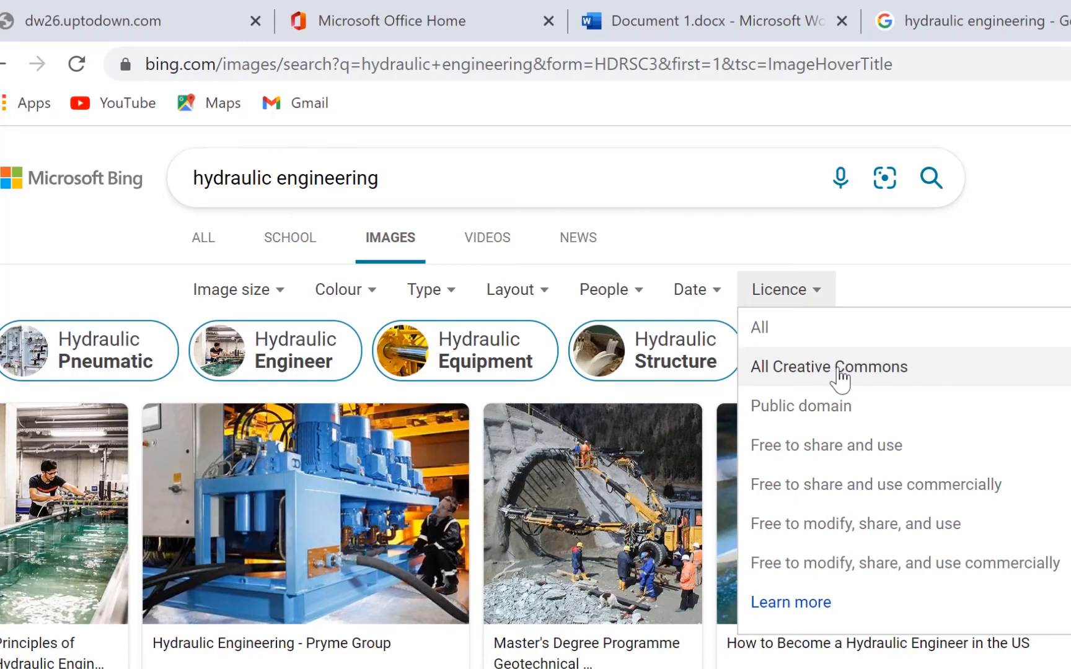
Filter results to All Creative Commons, then reopen the Licence options
{"action": "left_click", "coordinate": [843, 374]}
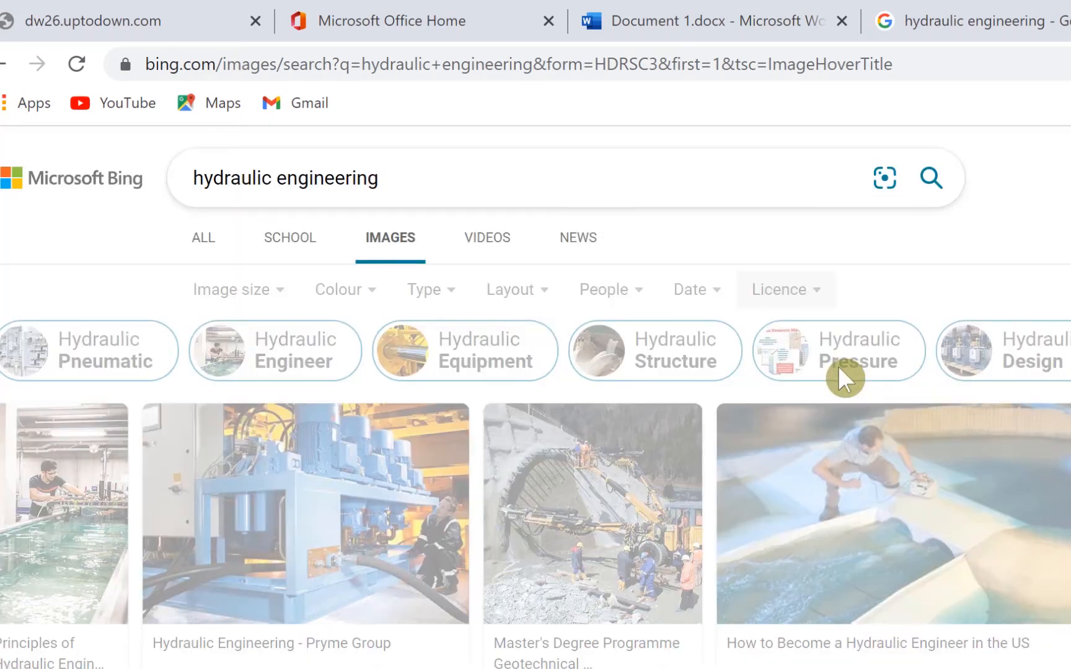
{"action": "left_click", "coordinate": [784, 289]}
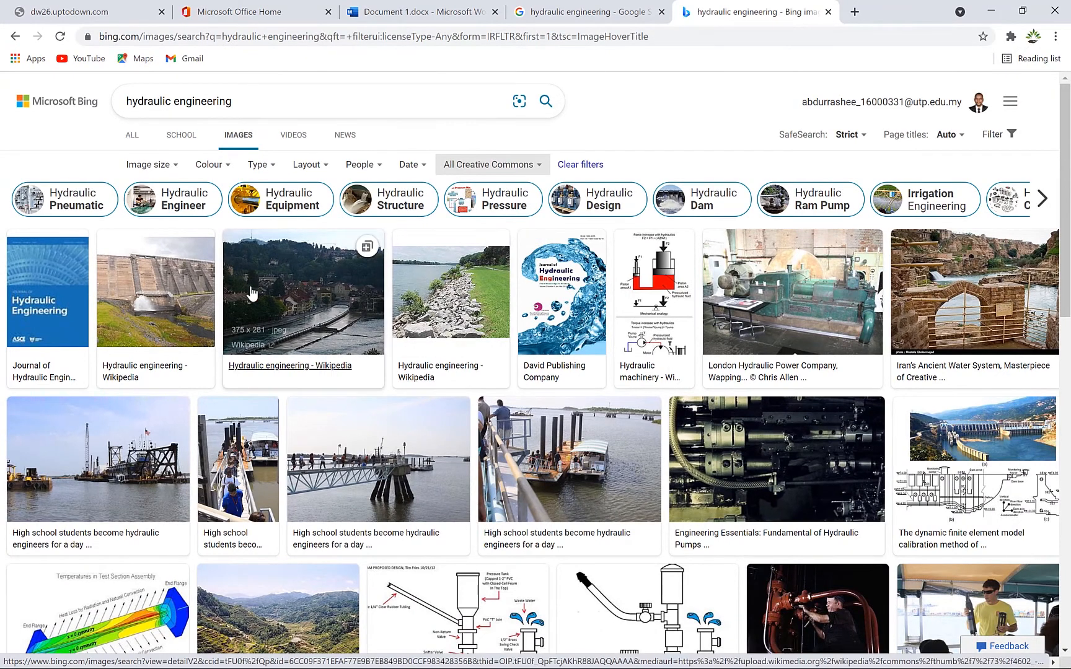
{"action": "mouse_move", "coordinate": [297, 431]}
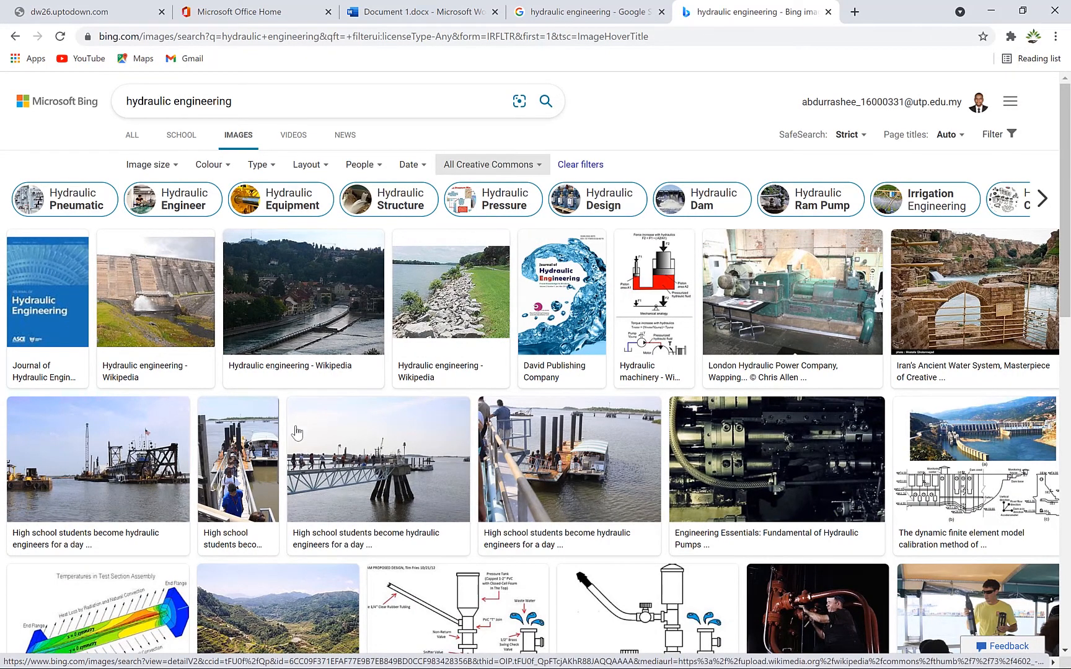
{"action": "mouse_move", "coordinate": [580, 165]}
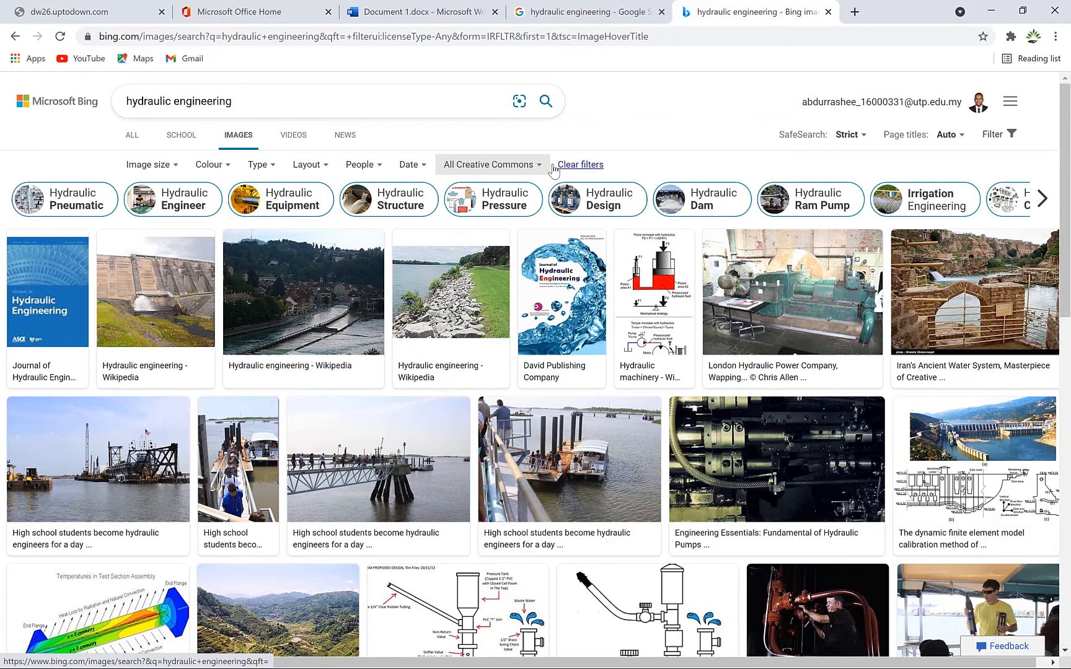
{"action": "left_click", "coordinate": [487, 164]}
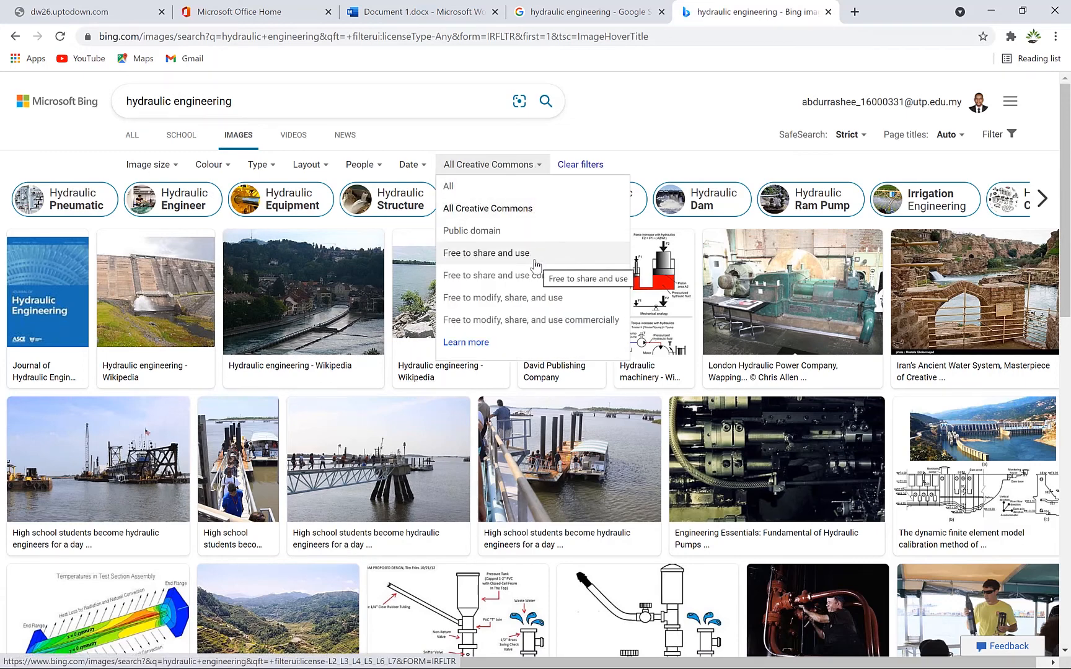
Choose 'Free to share and use' in the Licence dropdown
{"action": "left_click", "coordinate": [485, 253]}
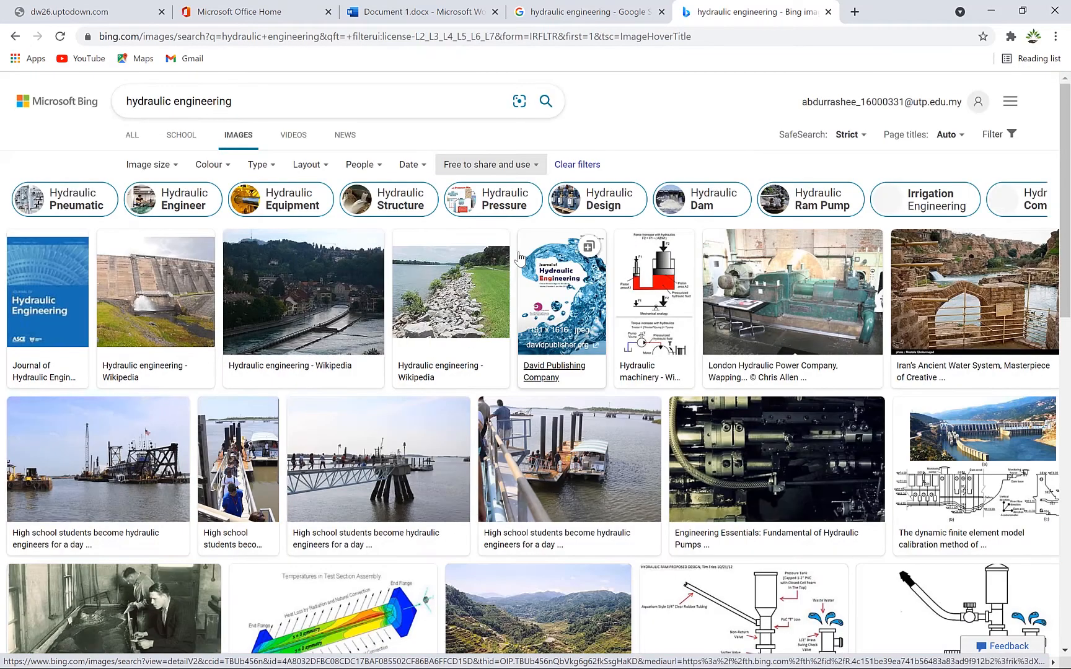
{"action": "mouse_move", "coordinate": [474, 457]}
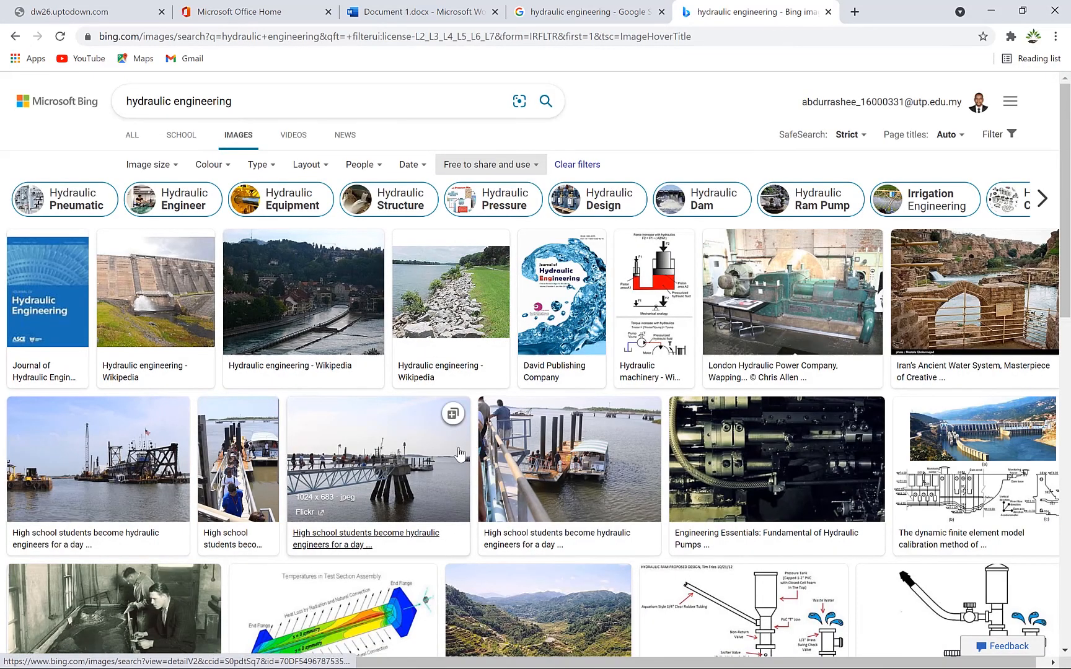
{"action": "mouse_move", "coordinate": [417, 424]}
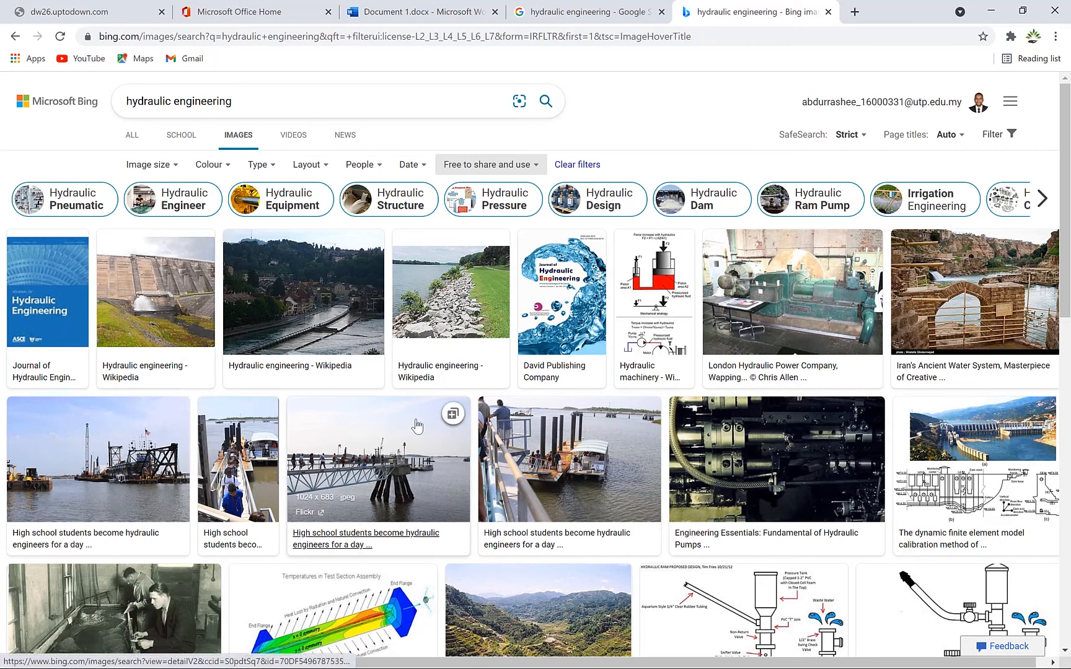
{"action": "mouse_move", "coordinate": [417, 424]}
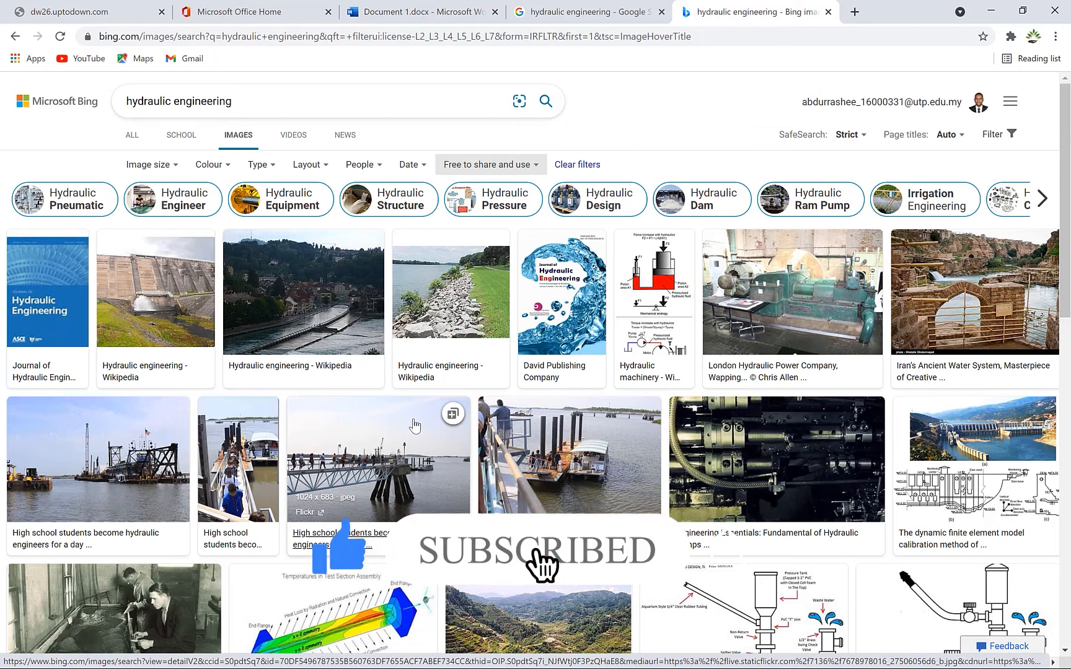
{"action": "mouse_move", "coordinate": [730, 594]}
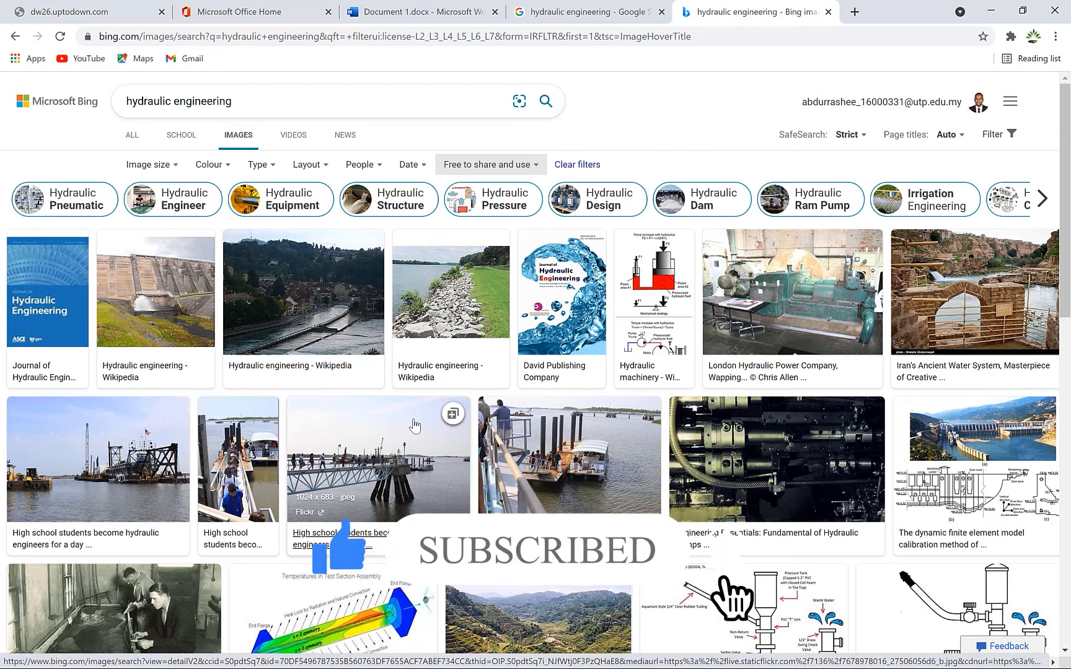